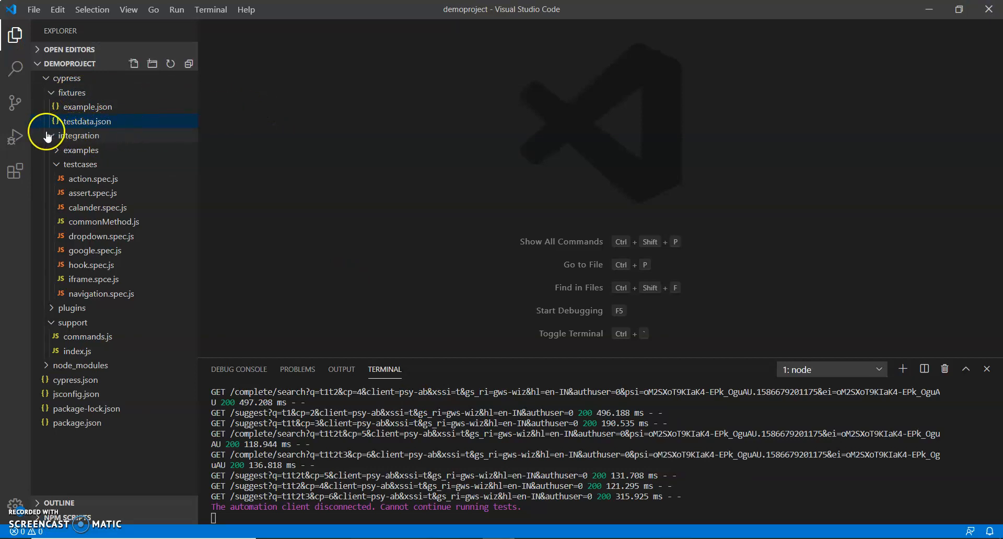
Step: Collapse the integration and support folders, then re-expand integration in Explorer
{"action": "left_click", "coordinate": [79, 135]}
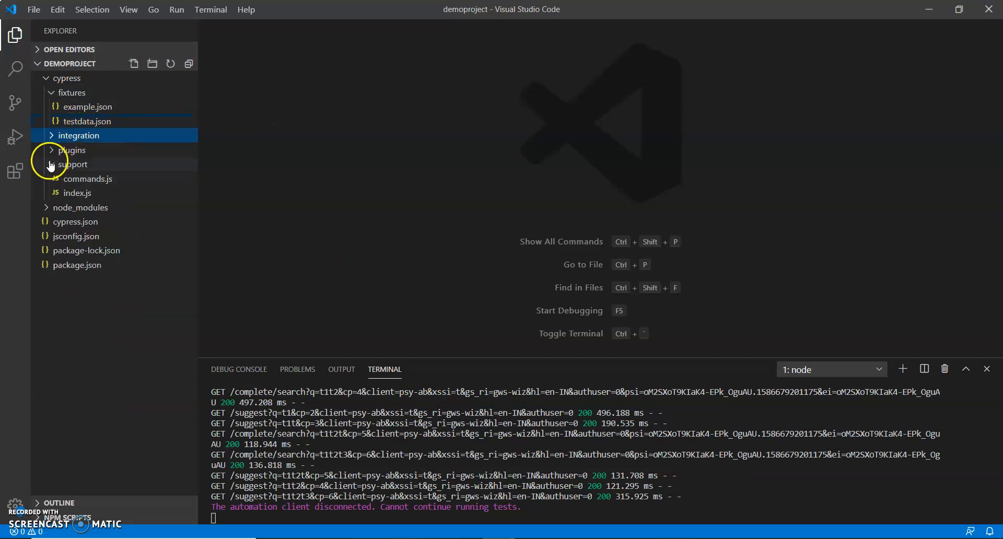
{"action": "left_click", "coordinate": [74, 165]}
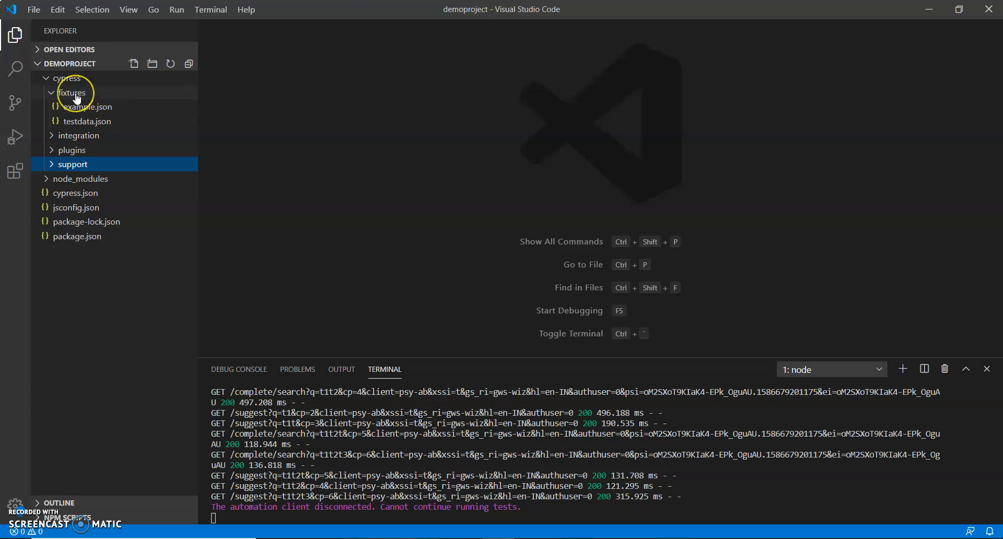
{"action": "mouse_move", "coordinate": [72, 93]}
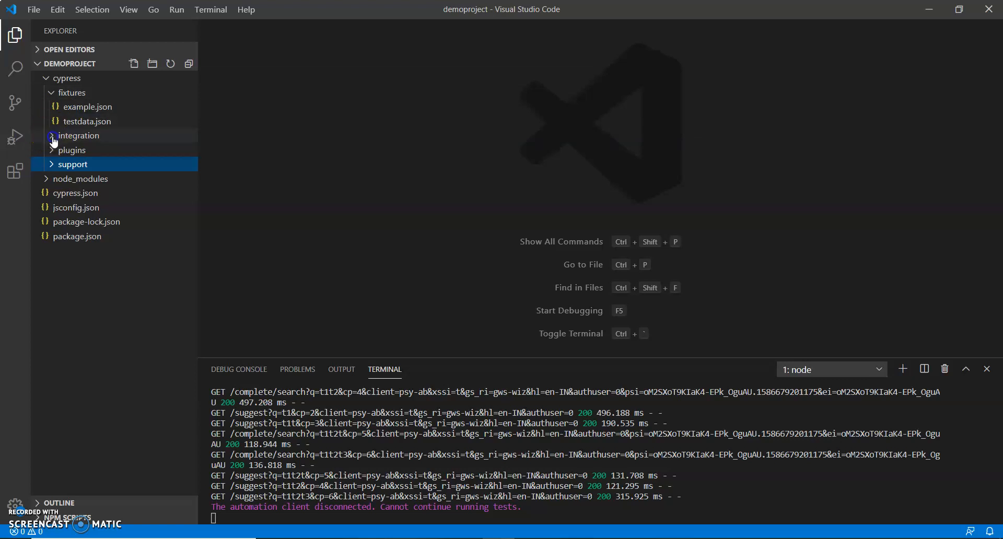
{"action": "left_click", "coordinate": [78, 135]}
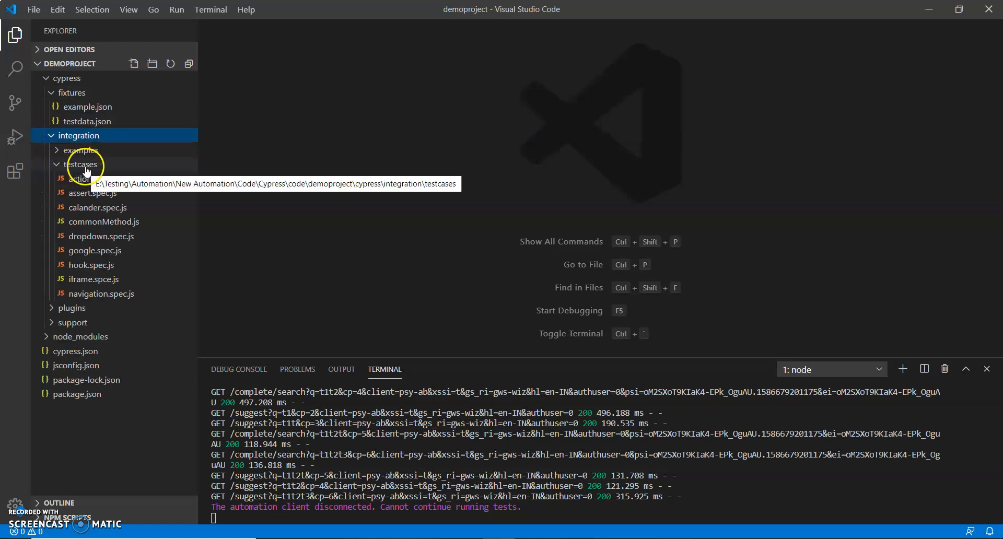
{"action": "left_click", "coordinate": [82, 164]}
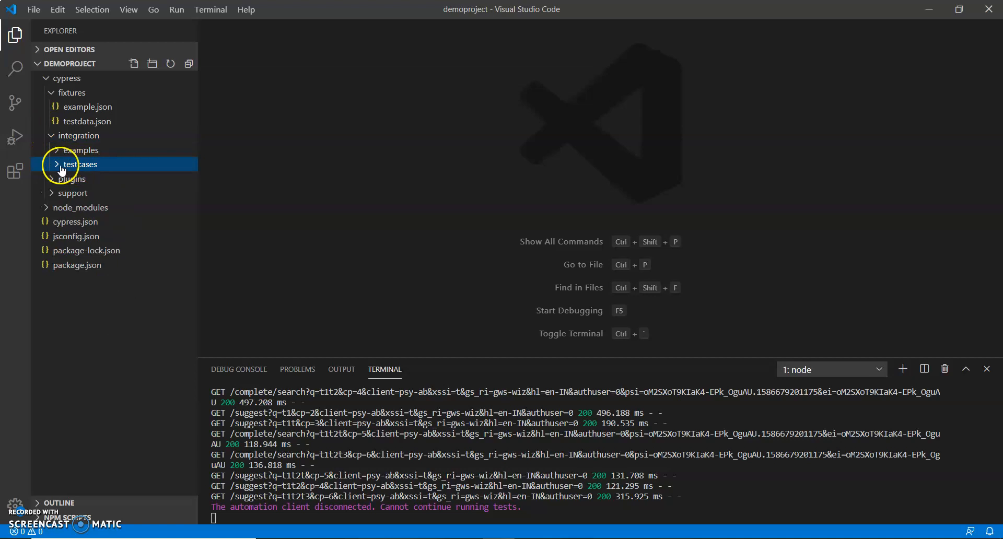
Step: Create a new file named datadriven.spec.js inside the testcases folder
{"action": "right_click", "coordinate": [80, 164]}
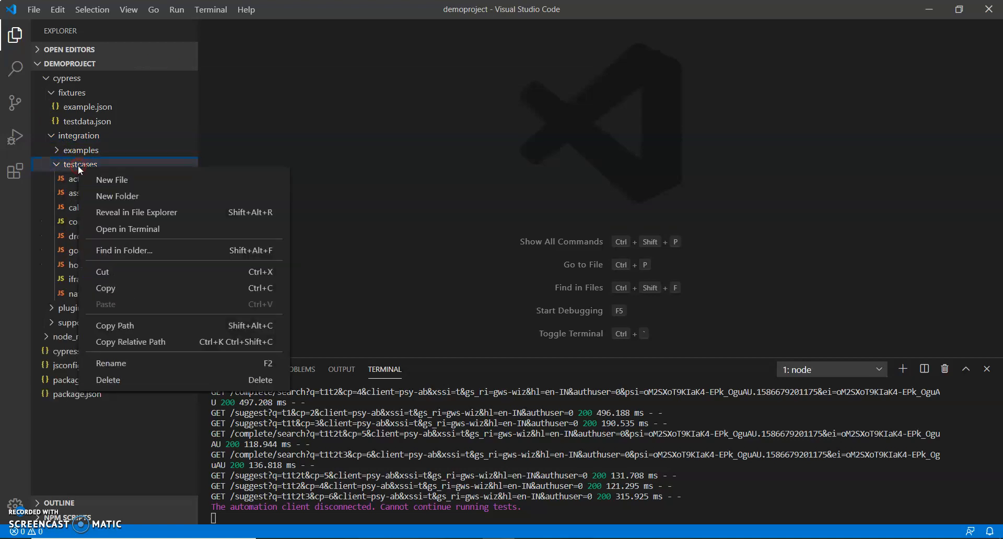
{"action": "left_click", "coordinate": [112, 180]}
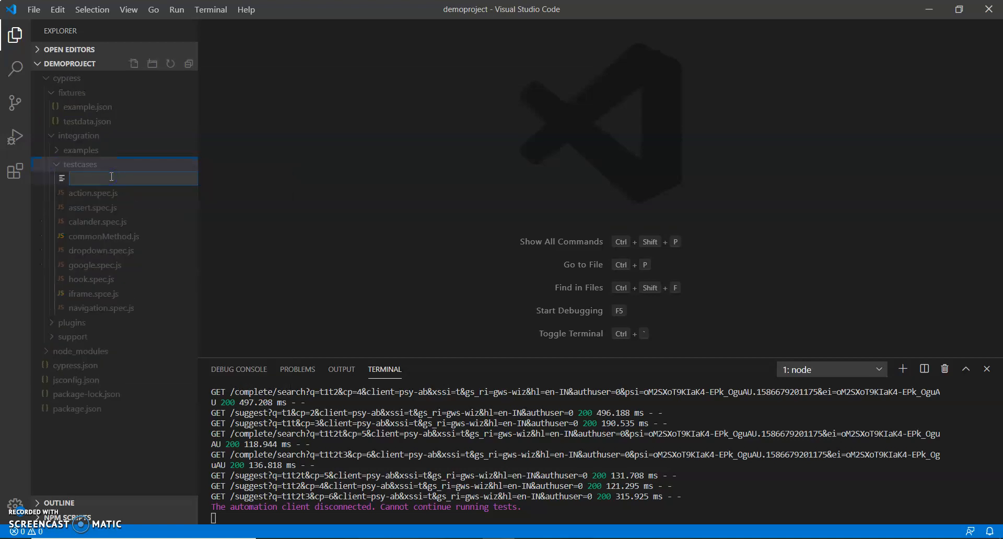
{"action": "type", "text": "data"}
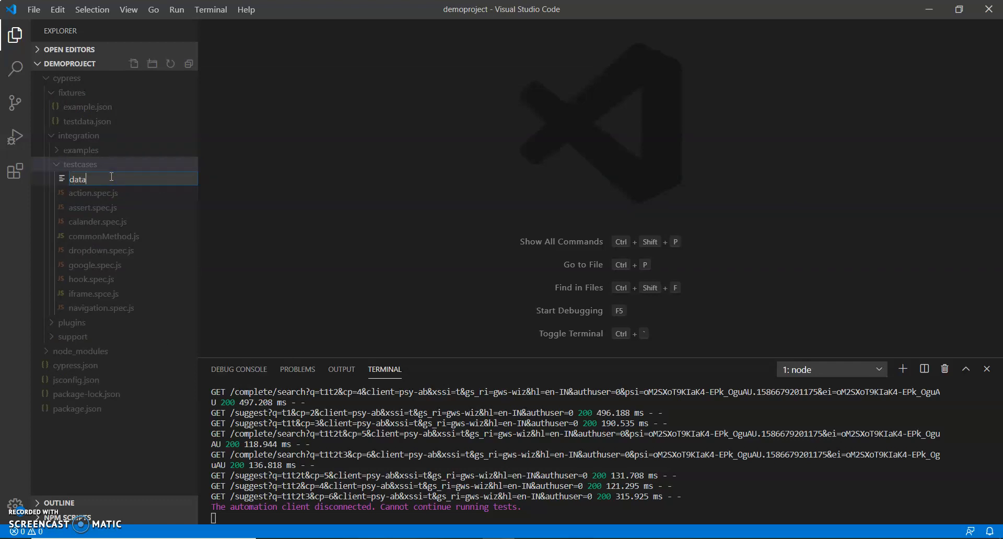
{"action": "type", "text": "driven"}
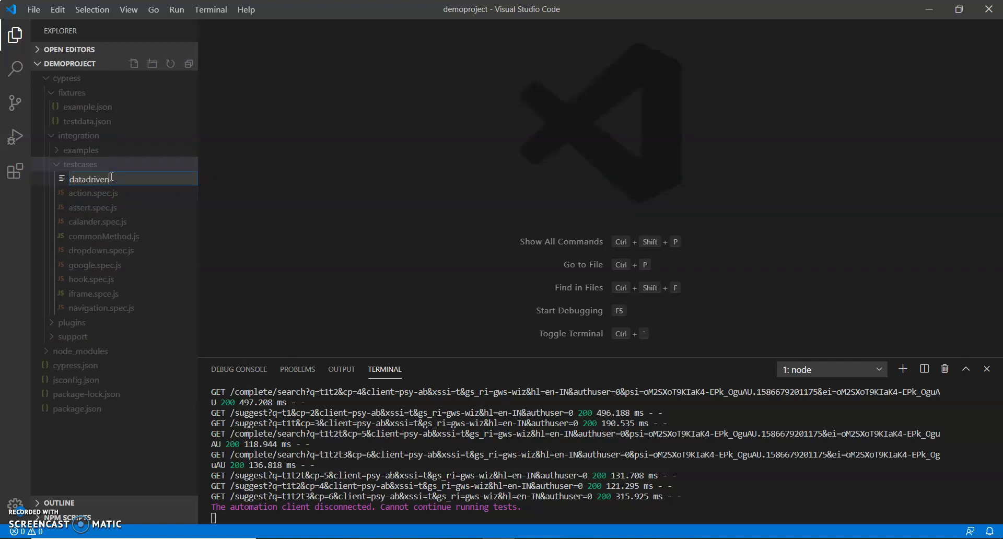
{"action": "type", "text": ".spe"}
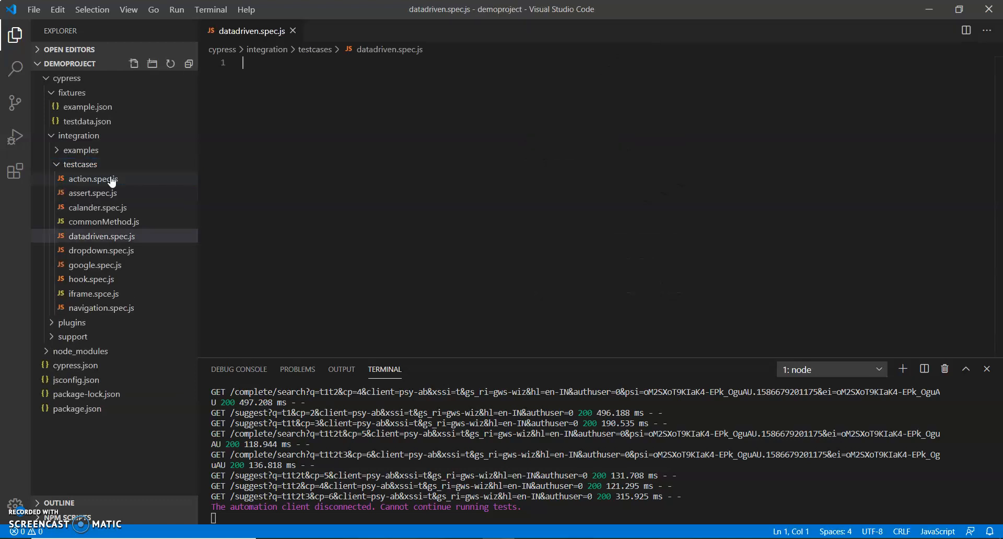
Step: Write a describe("DD Testing", function(){}) block with an empty body line
{"action": "type", "text": "describe("}
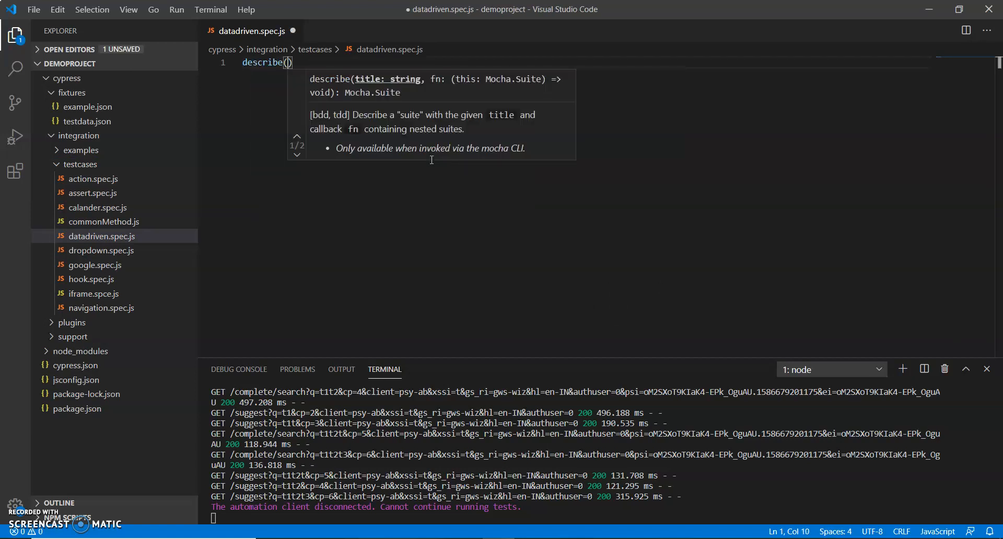
{"action": "type", "text": "\"DD"}
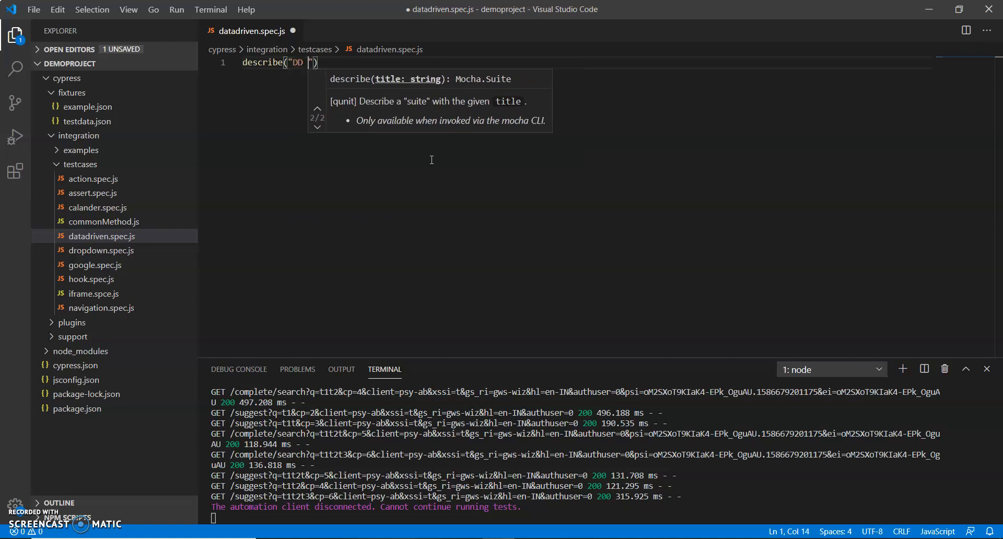
{"action": "type", "text": "Testi"}
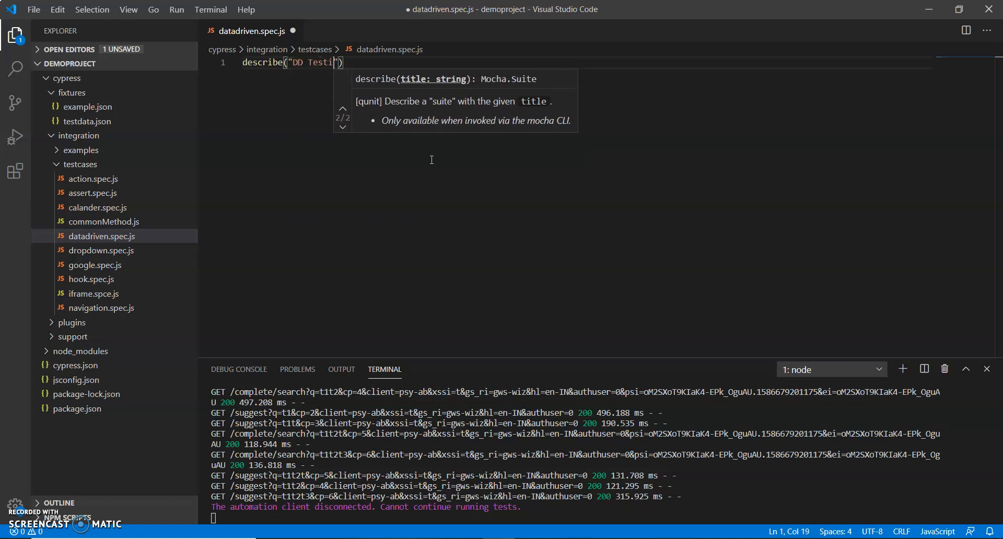
{"action": "type", "text": "ng"}
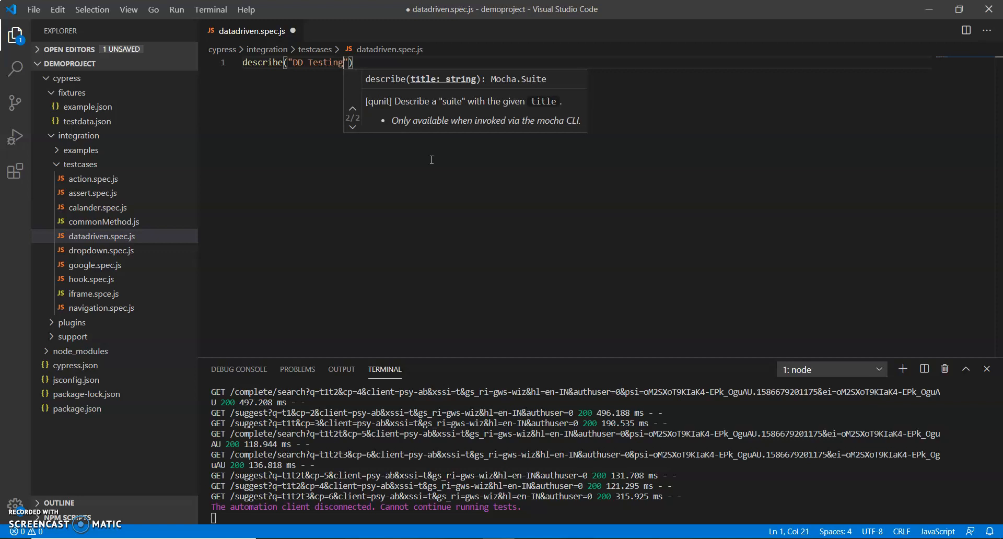
{"action": "type", "text": ",f"}
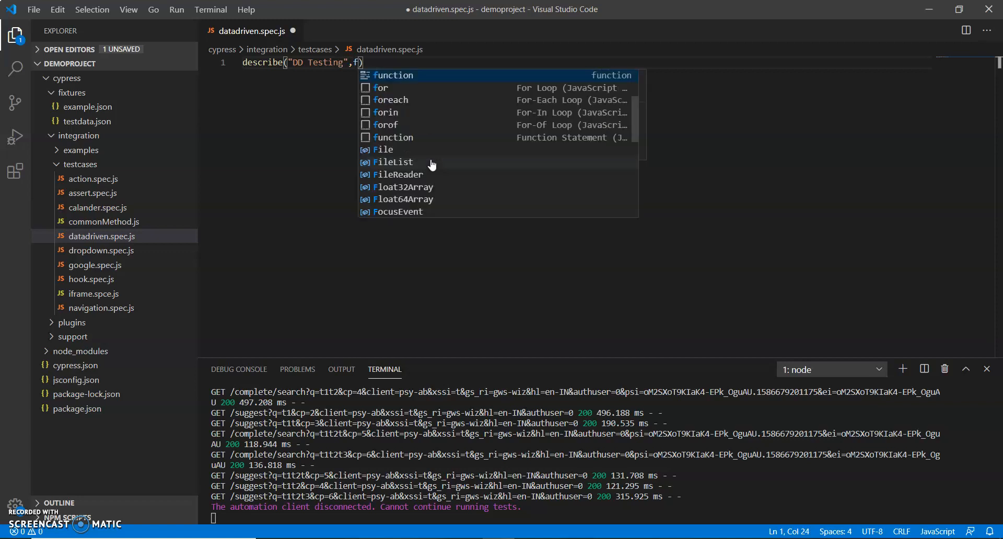
{"action": "key", "text": "Tab"}
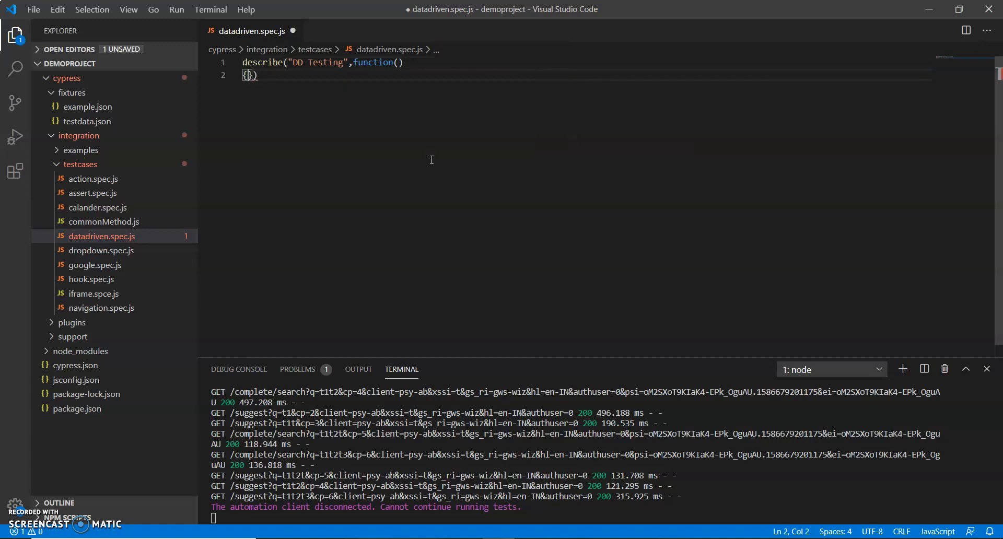
{"action": "key", "text": "Enter"}
{"action": "type", "text": "it("}
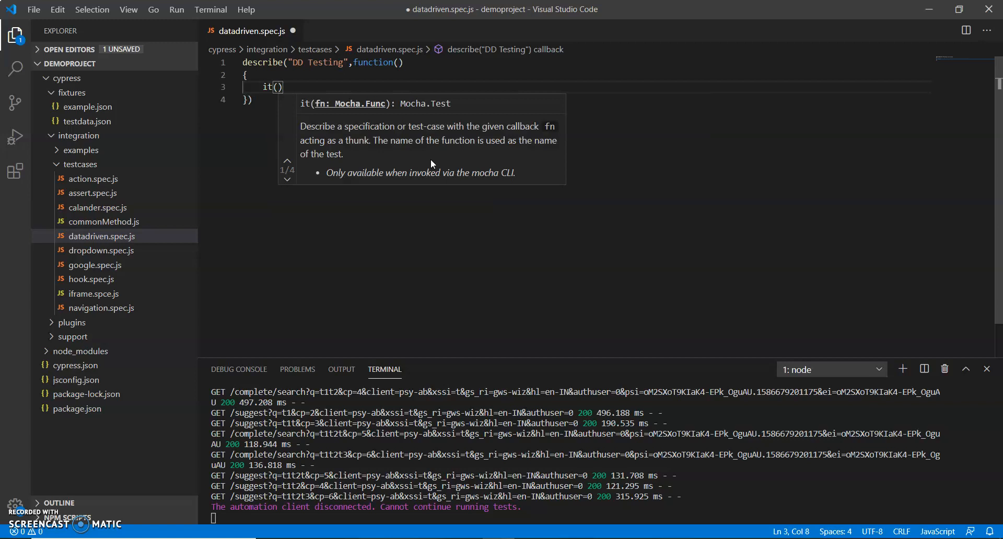
Step: Add an it("Test Data", function(){}) test inside the describe block
{"action": "type", "text": "Test"}
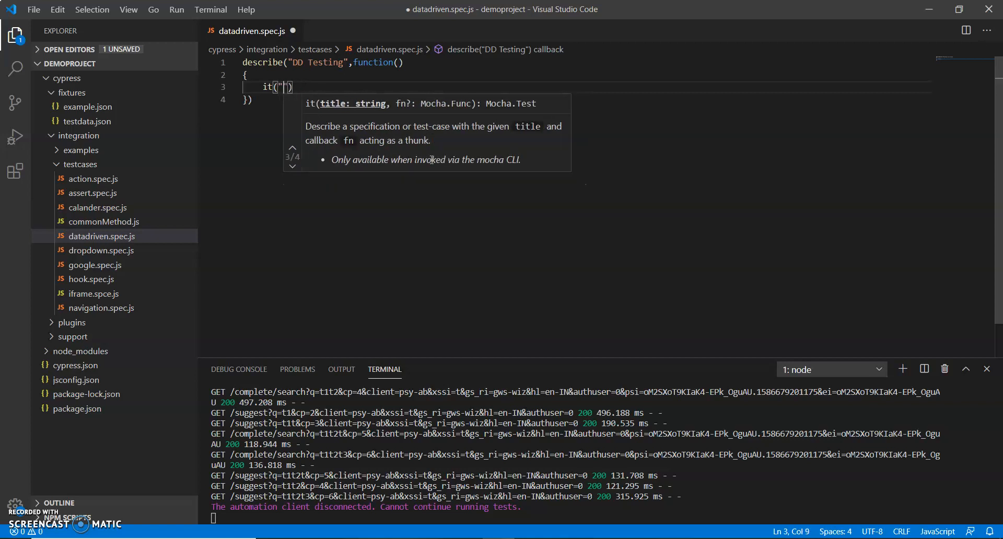
{"action": "type", "text": "Test D"}
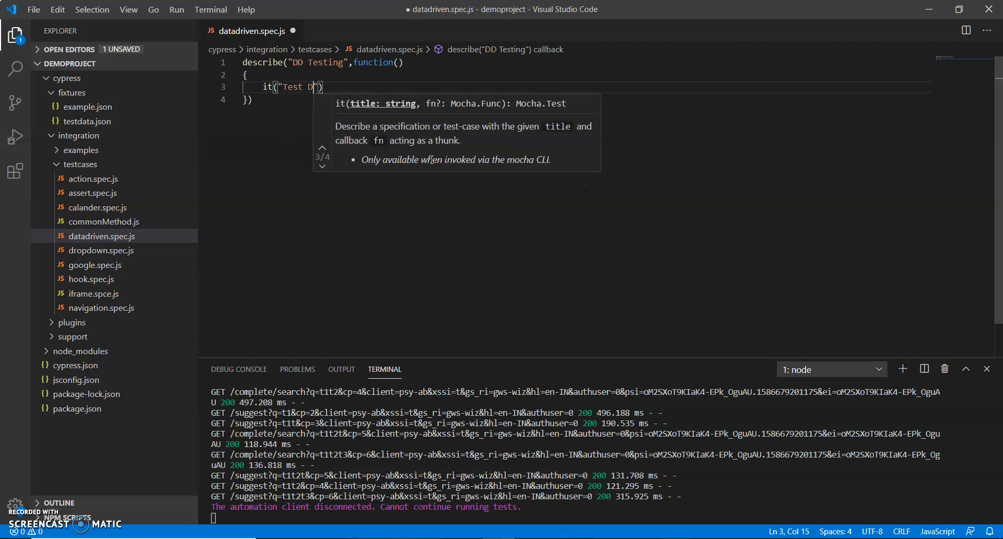
{"action": "type", "text": "ata"}
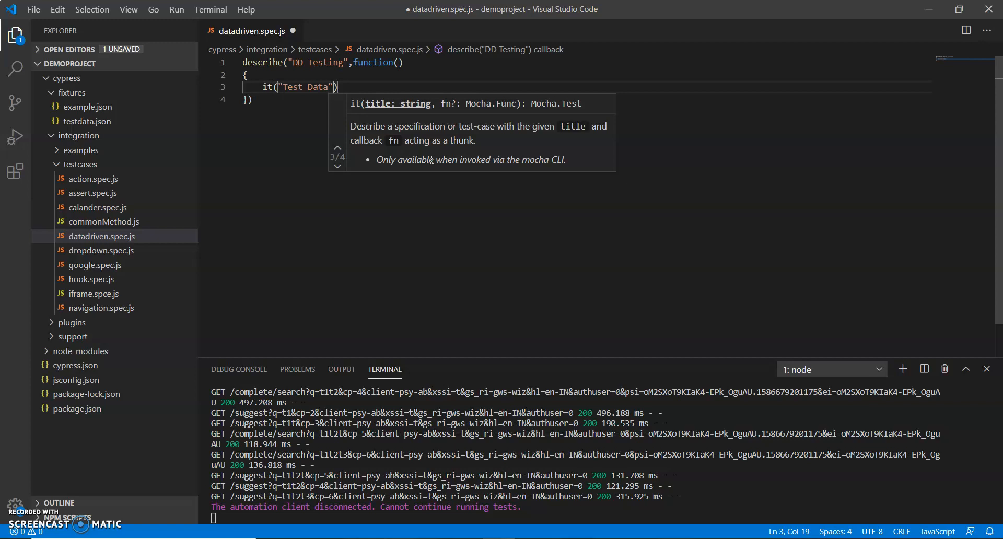
{"action": "type", "text": ",fu"}
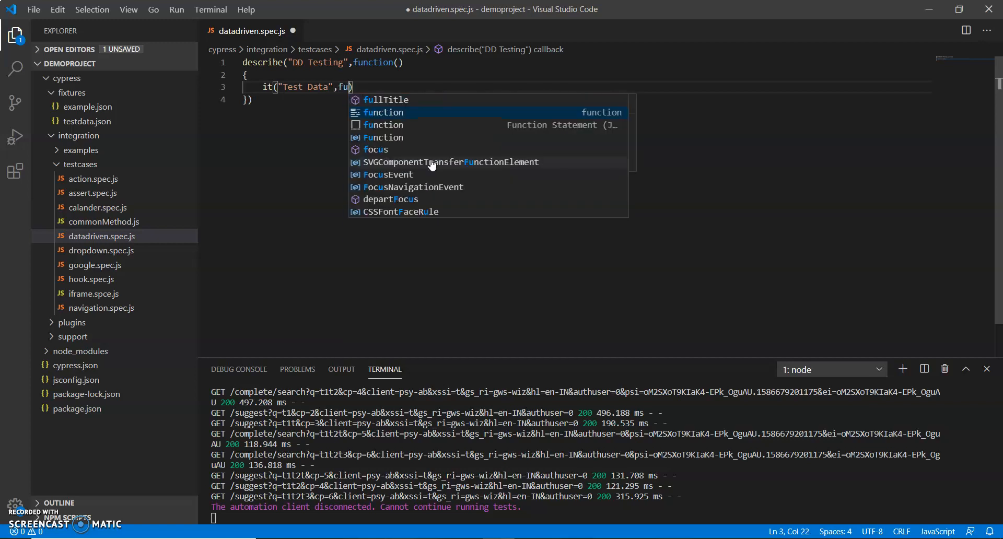
{"action": "key", "text": "Tab"}
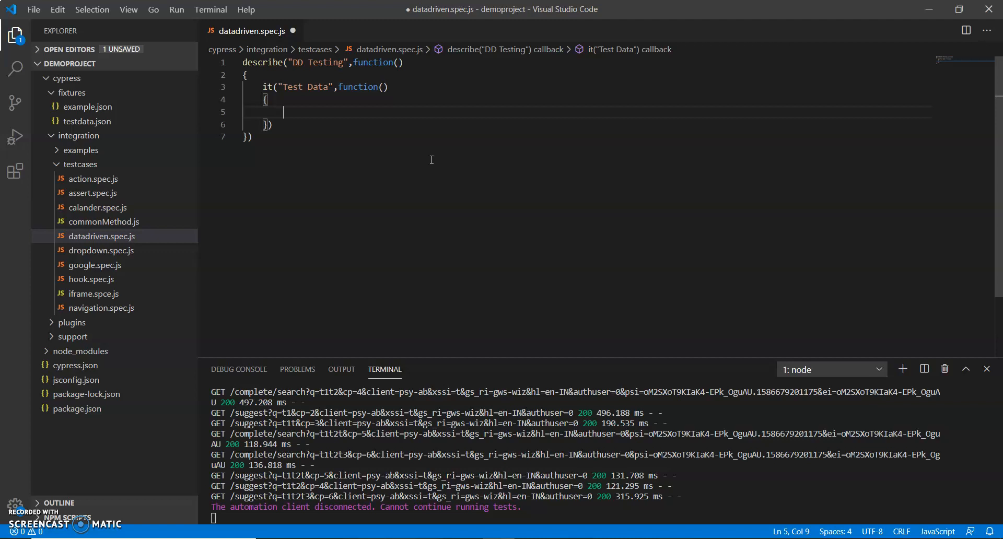
{"action": "mouse_move", "coordinate": [443, 356]}
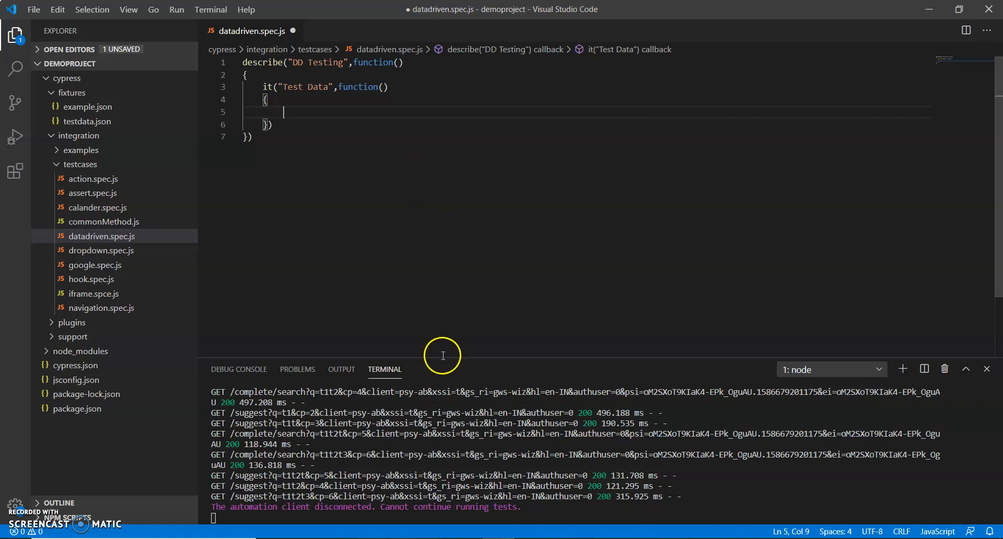
Step: Switch to Chrome and open google.com from the new tab page's Google tile
{"action": "left_click", "coordinate": [551, 11]}
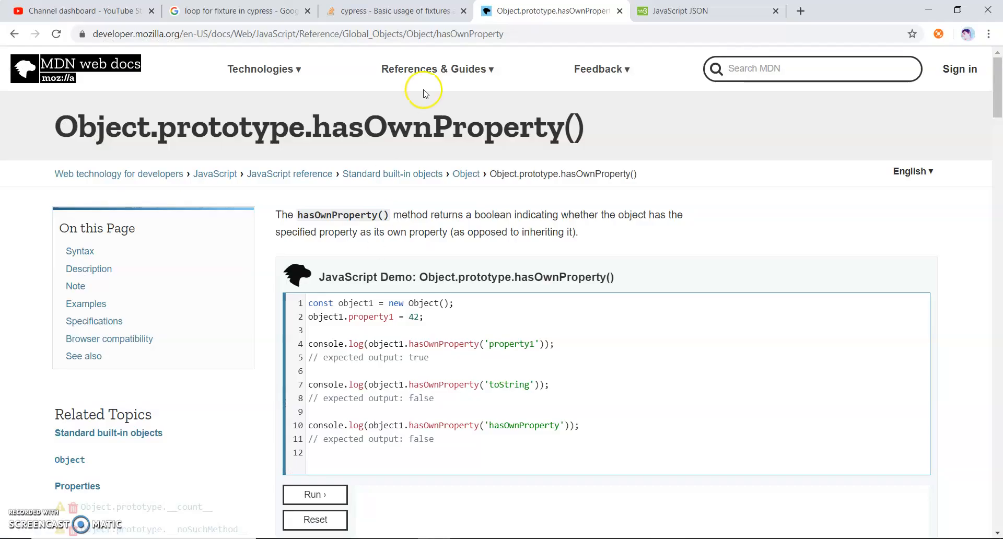
{"action": "left_click", "coordinate": [800, 11]}
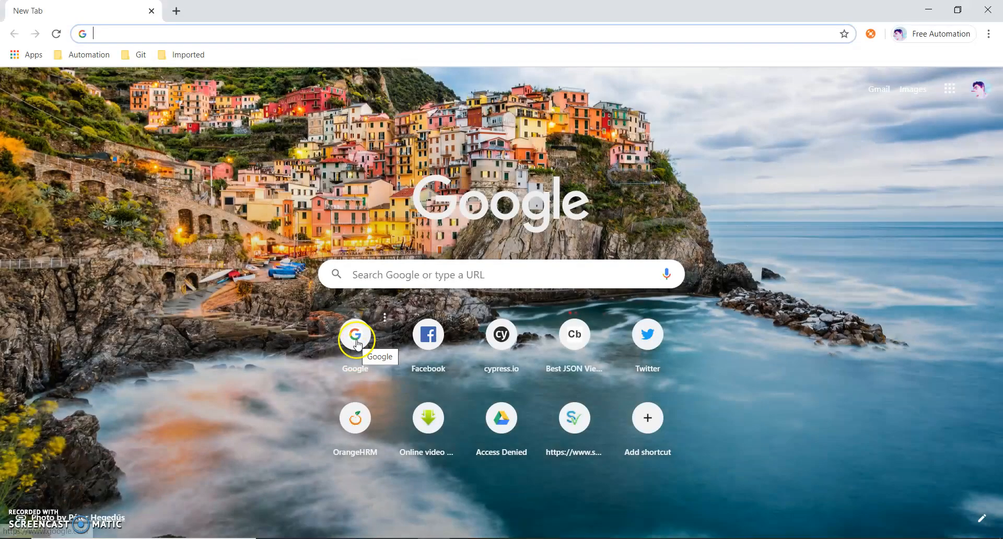
{"action": "left_click", "coordinate": [355, 334]}
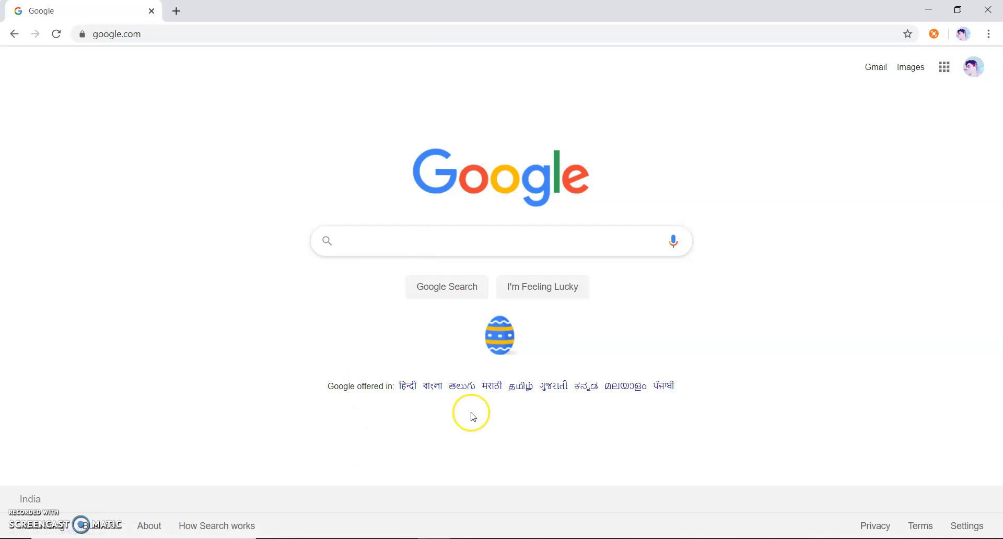
{"action": "mouse_move", "coordinate": [333, 49]}
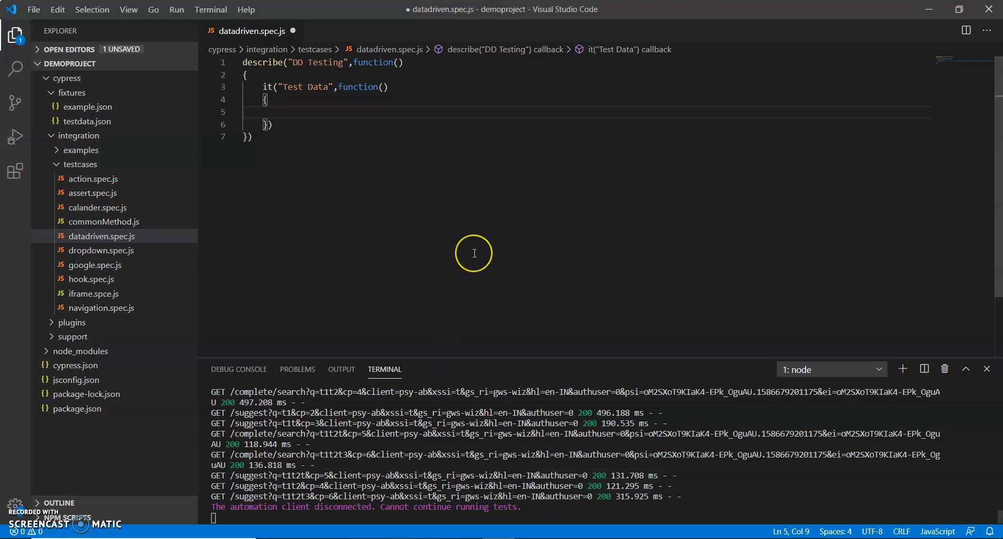
{"action": "type", "text": "cy."}
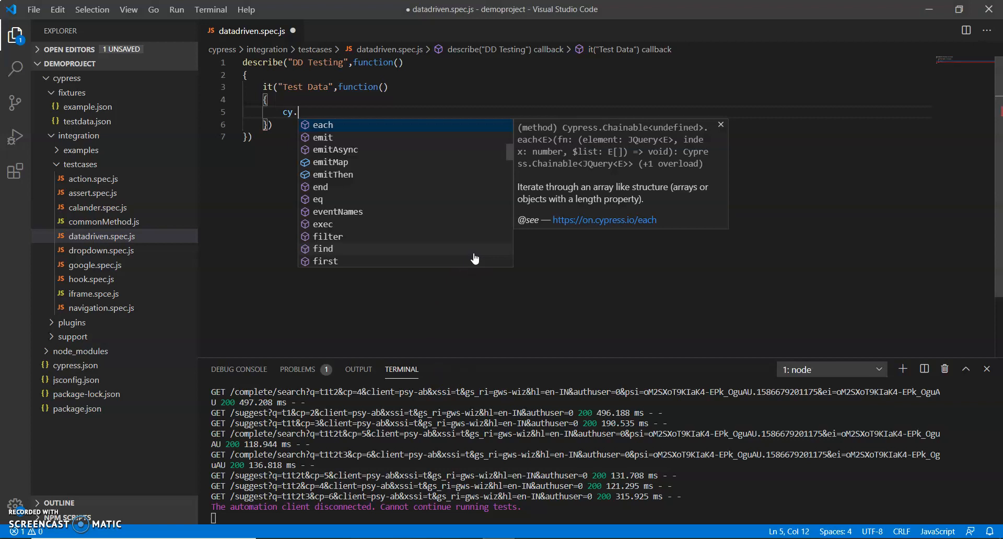
{"action": "type", "text": "visit(\"https://www.google.com/"}
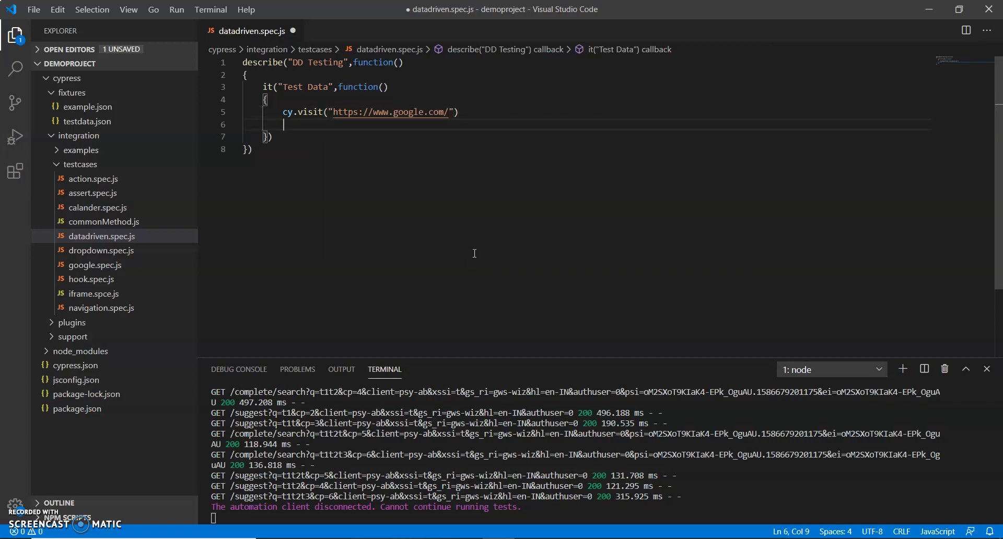
{"action": "left_click", "coordinate": [267, 100]}
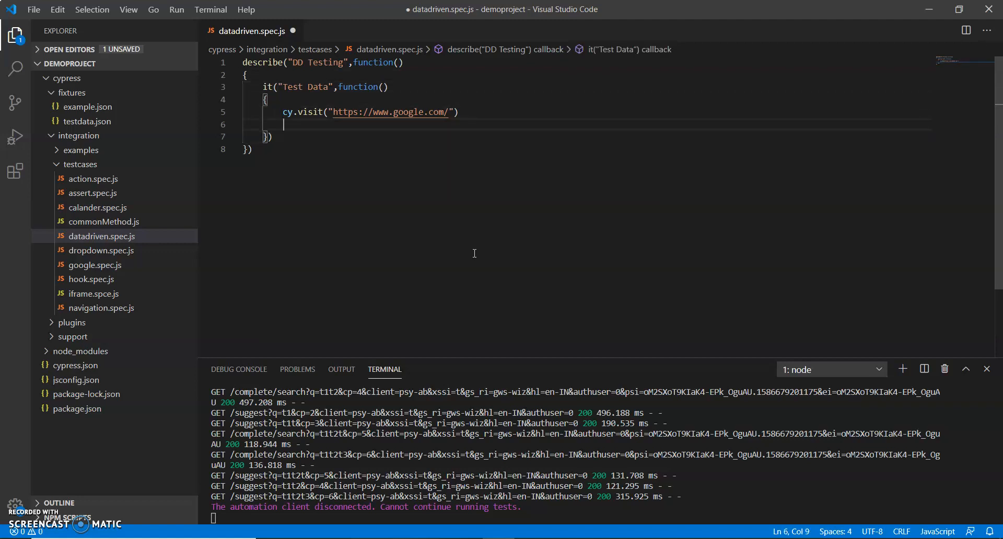
{"action": "type", "text": "cy.xpath("}
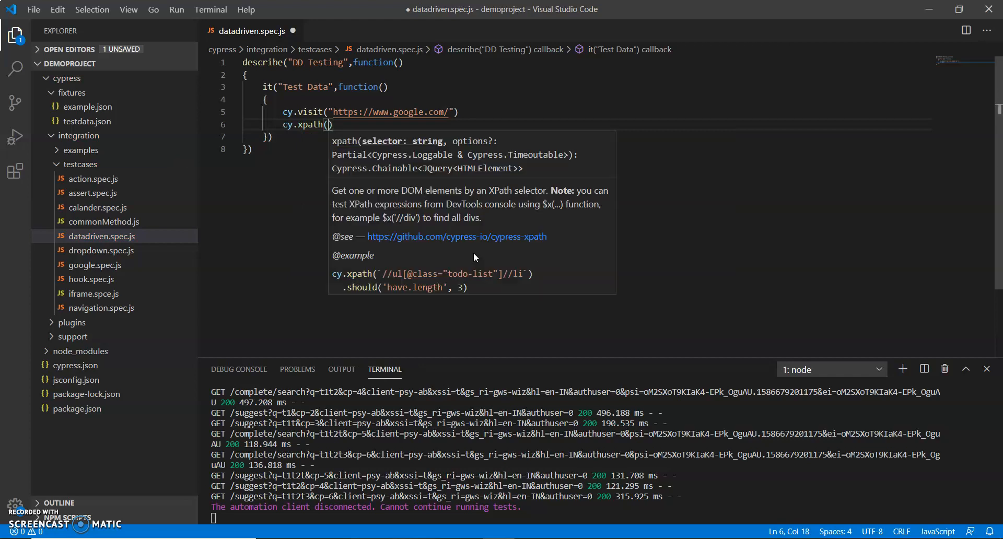
{"action": "type", "text": "\"//*["}
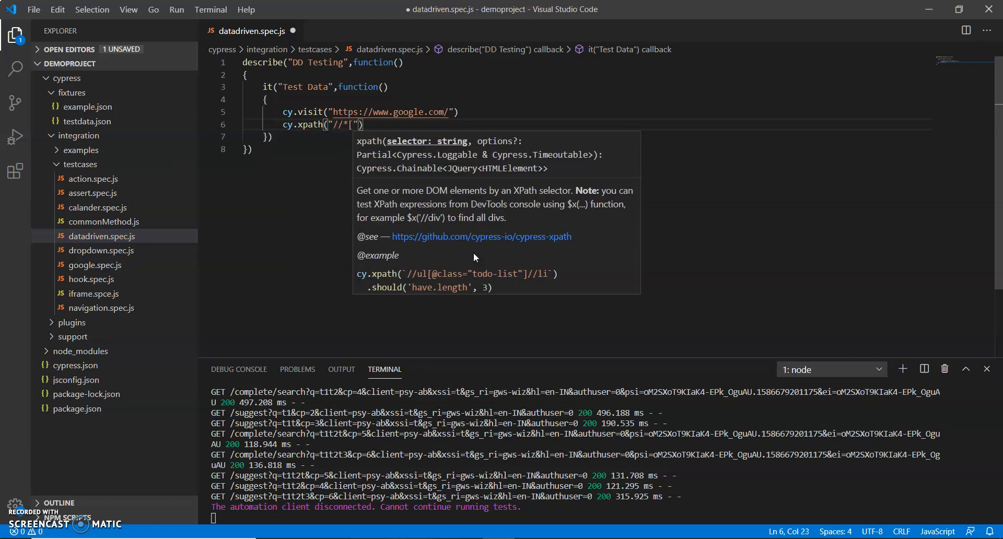
{"action": "type", "text": "@name"}
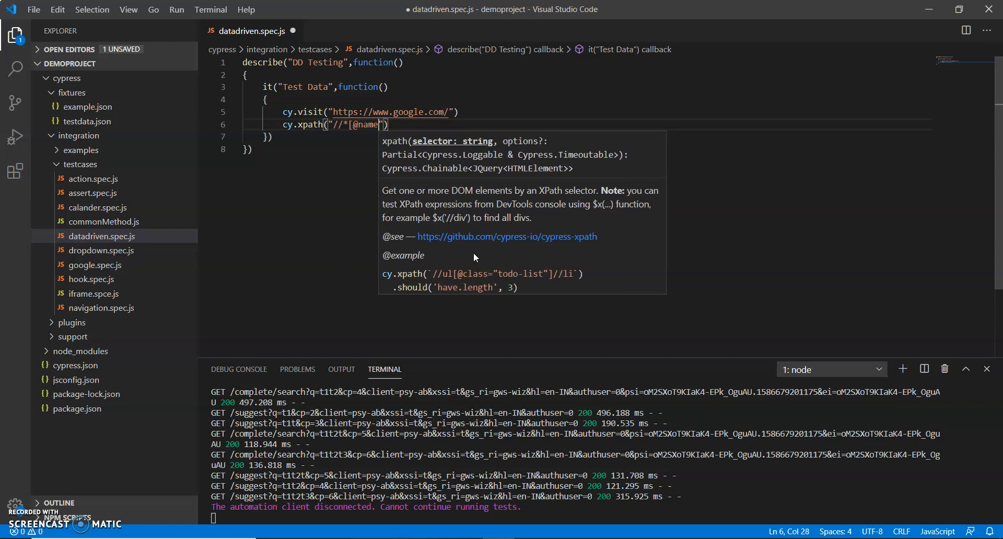
{"action": "type", "text": "='q'"}
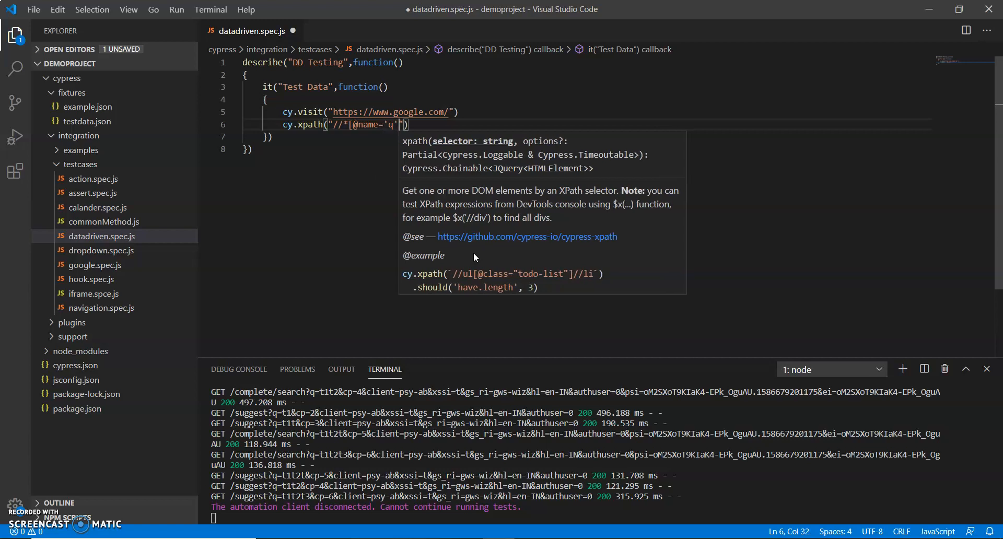
{"action": "type", "text": ")."}
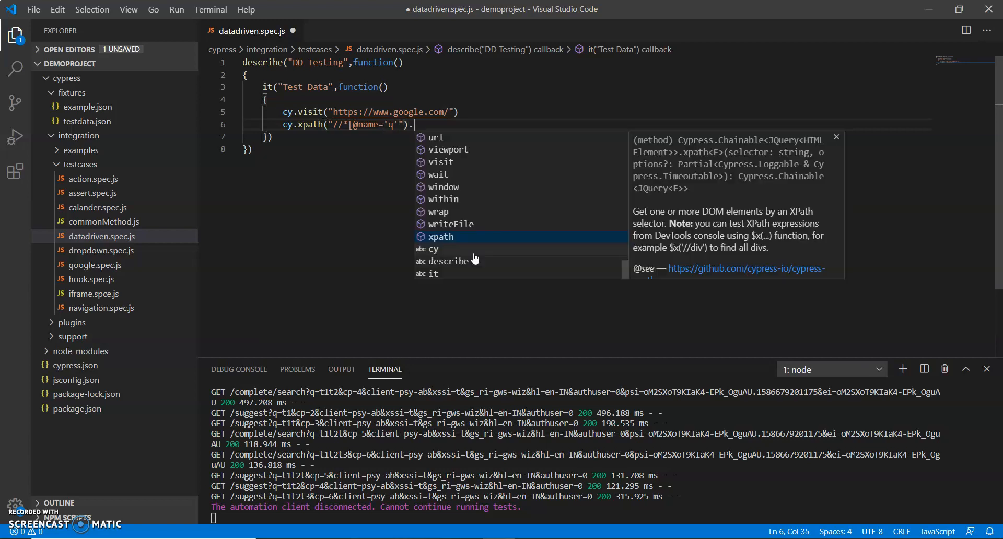
{"action": "type", "text": "t"}
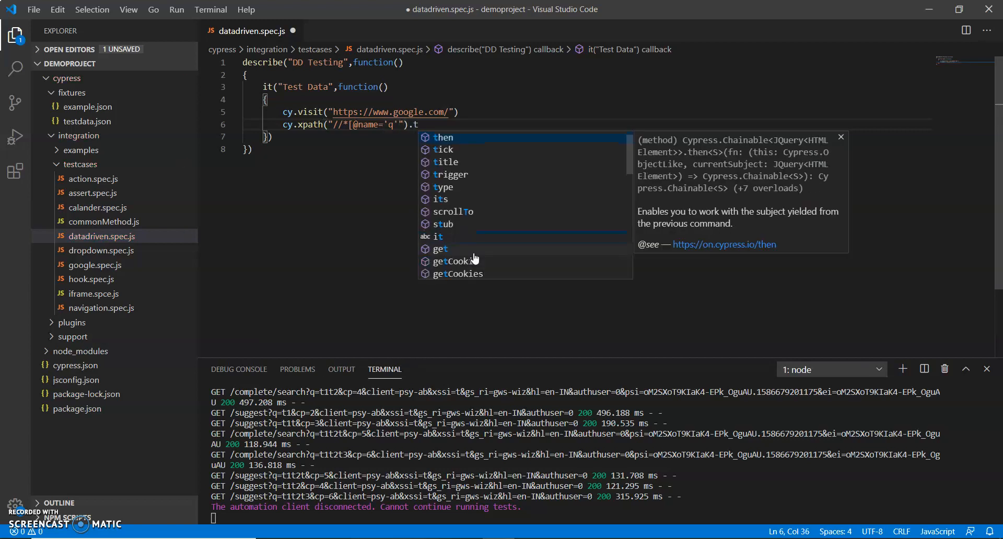
{"action": "type", "text": "ype"}
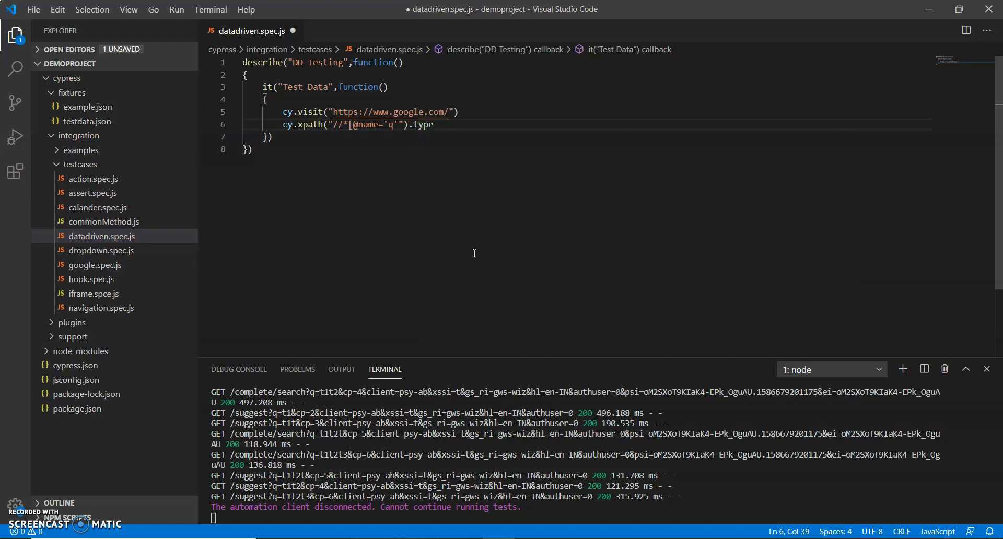
{"action": "type", "text": "()"}
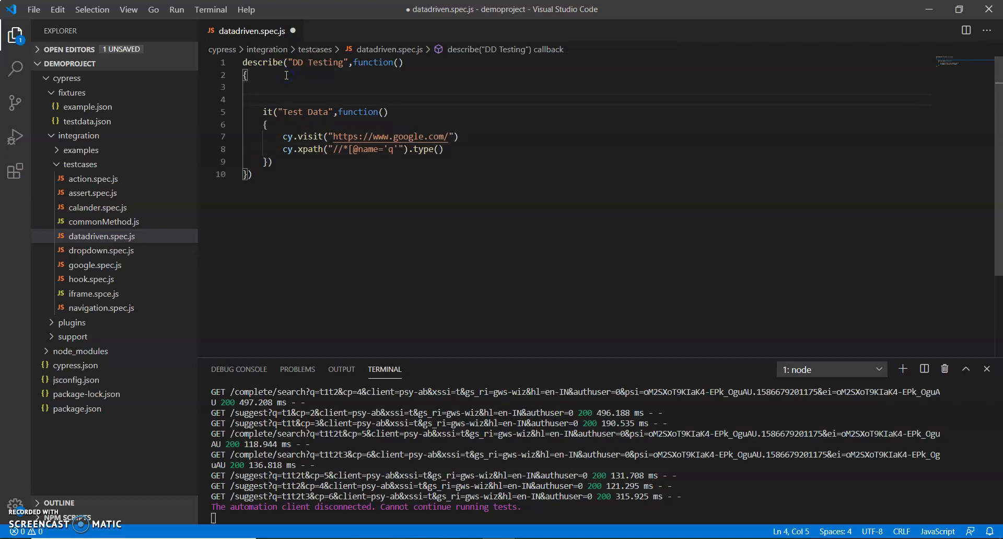
Step: Write beforeEach("LOad", function(){}) above the test with a blank body line
{"action": "type", "text": "be"}
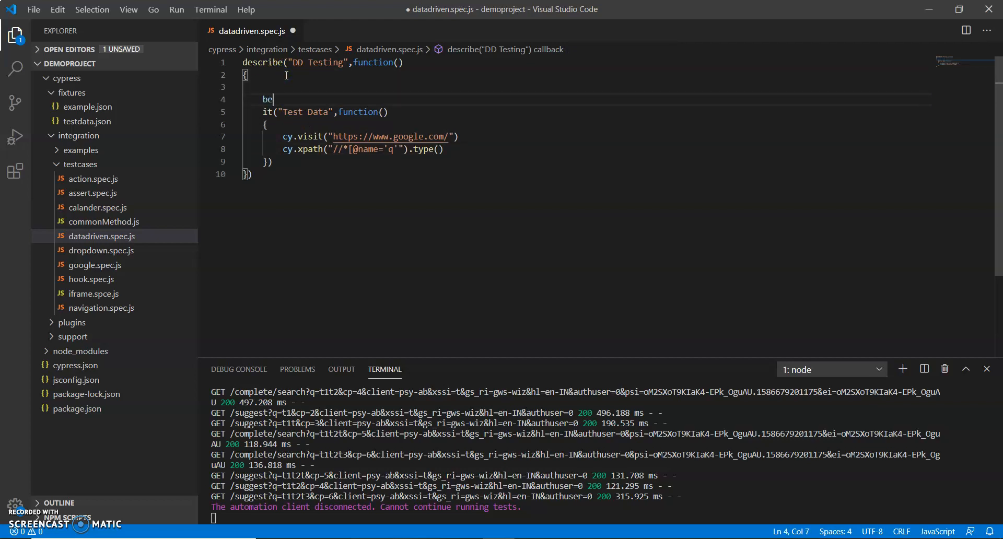
{"action": "type", "text": "foreEach"}
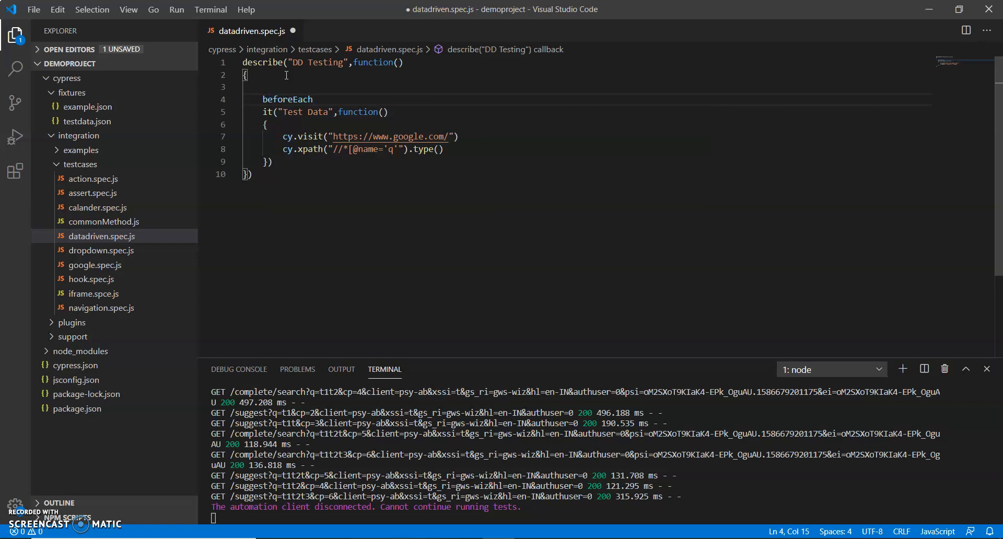
{"action": "type", "text": "()"}
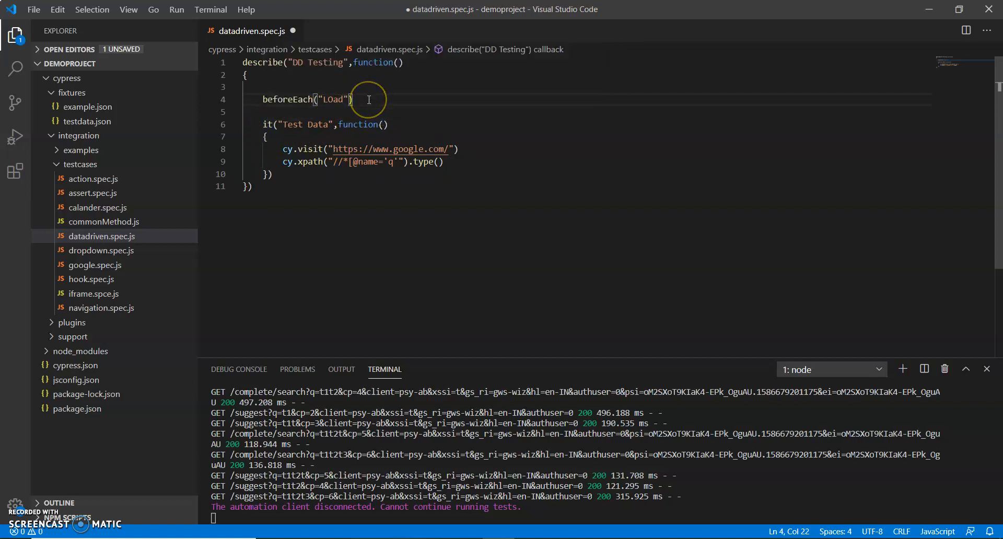
{"action": "type", "text": ","}
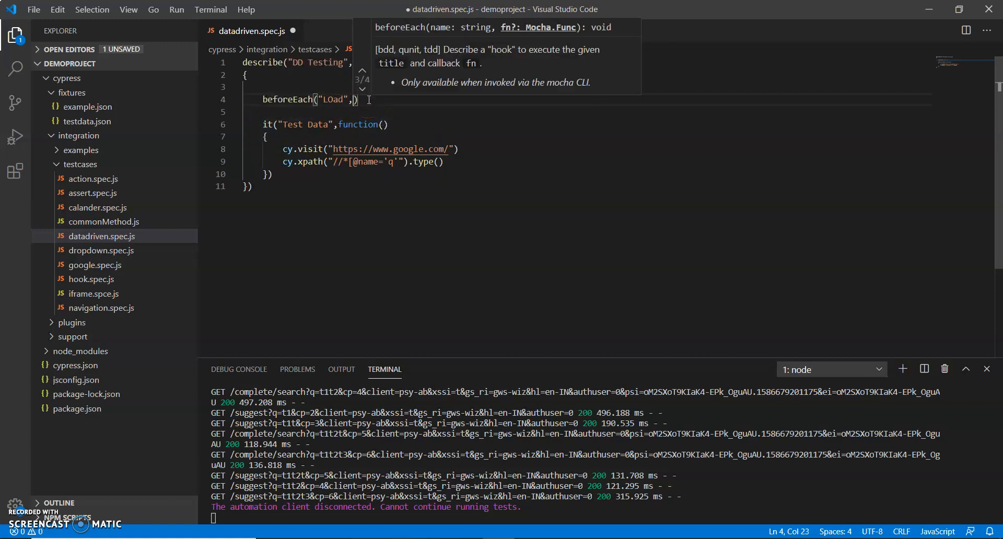
{"action": "type", "text": "function"}
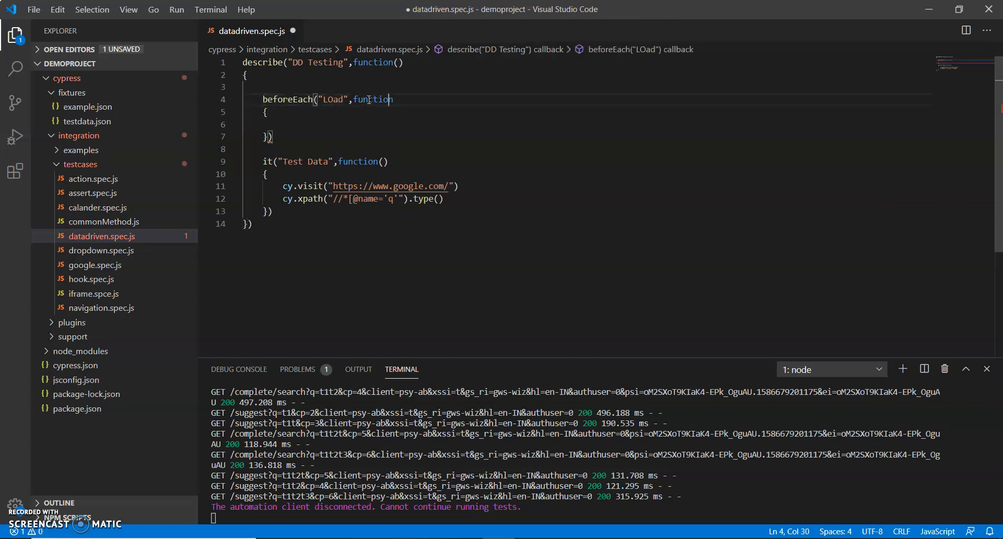
{"action": "type", "text": "()"}
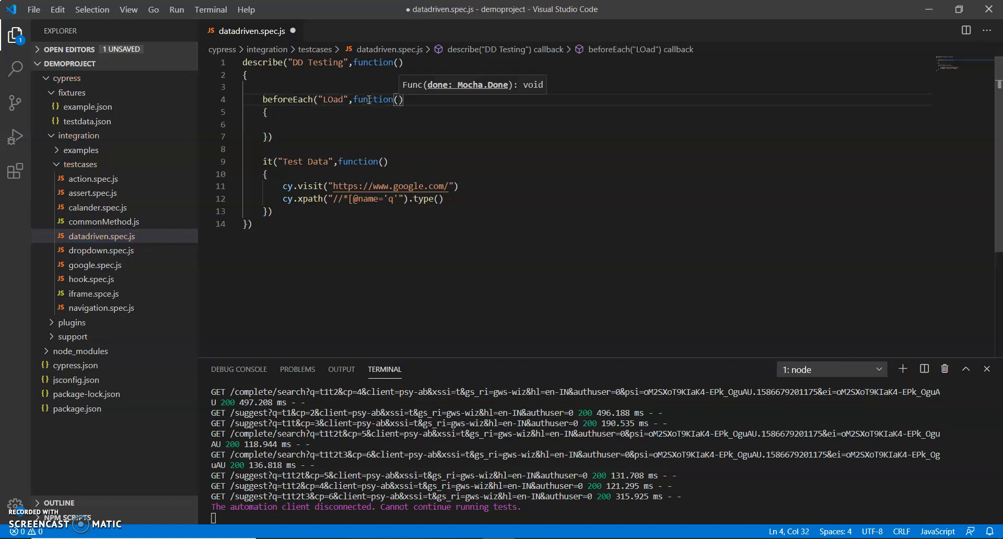
{"action": "key", "text": "enter"}
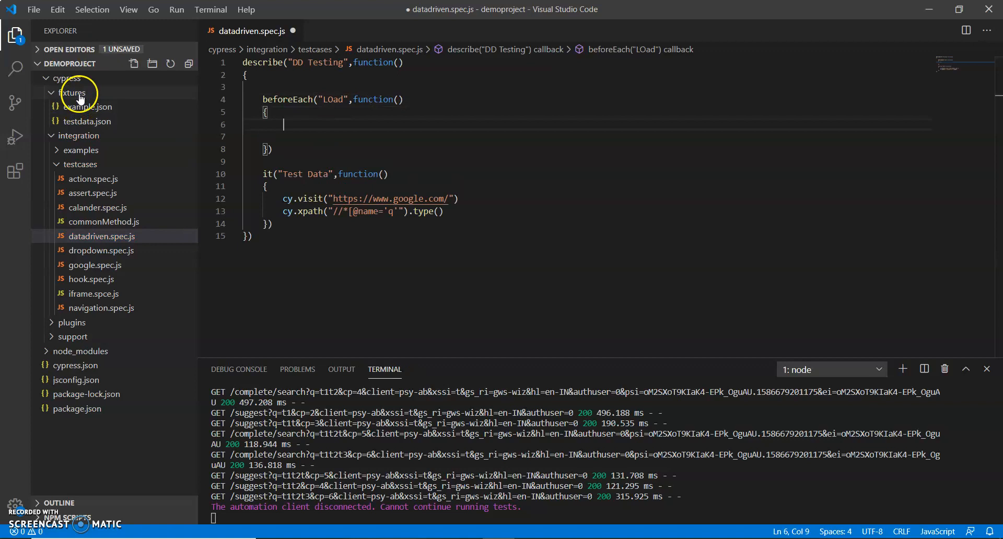
Step: Create keywords.json in the fixtures folder and open it
{"action": "right_click", "coordinate": [73, 92]}
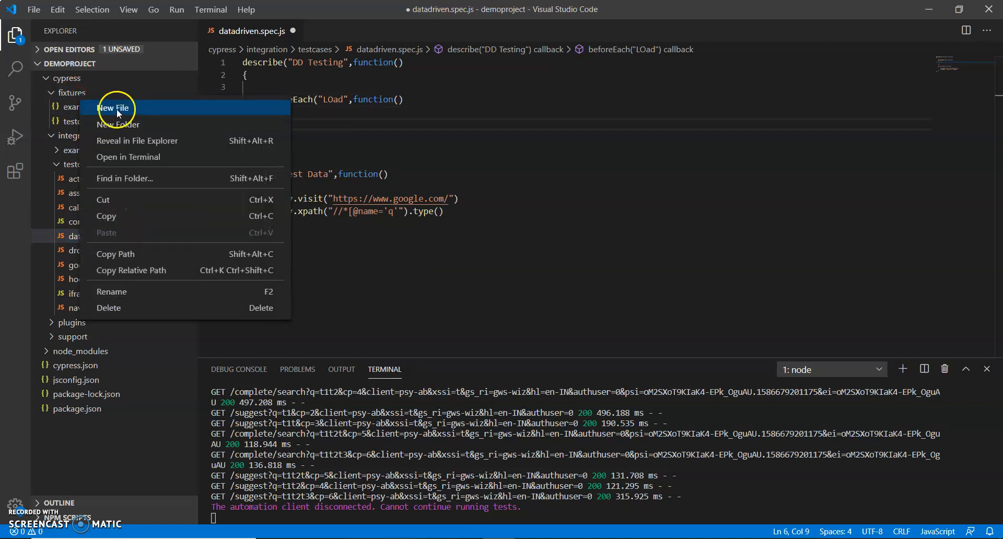
{"action": "left_click", "coordinate": [114, 108]}
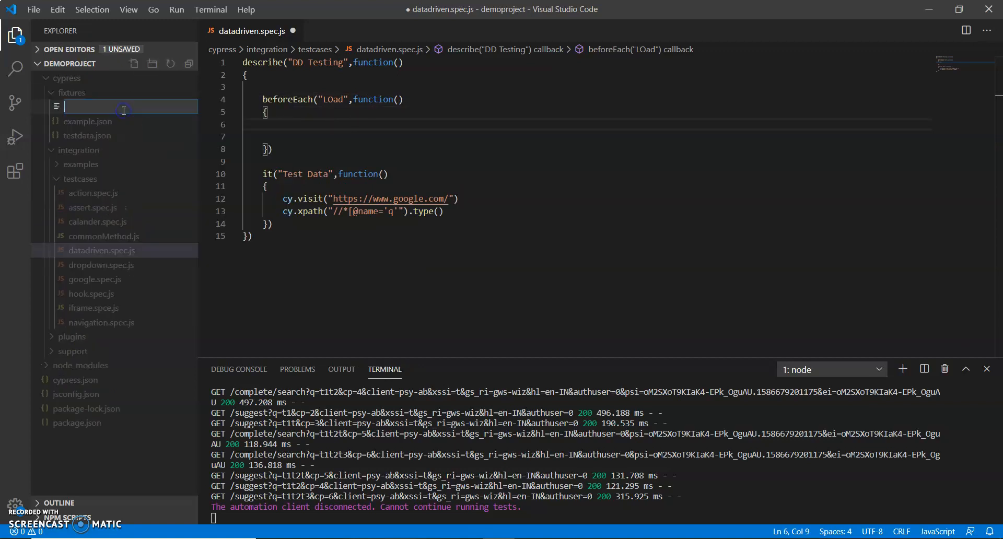
{"action": "type", "text": "keywords"}
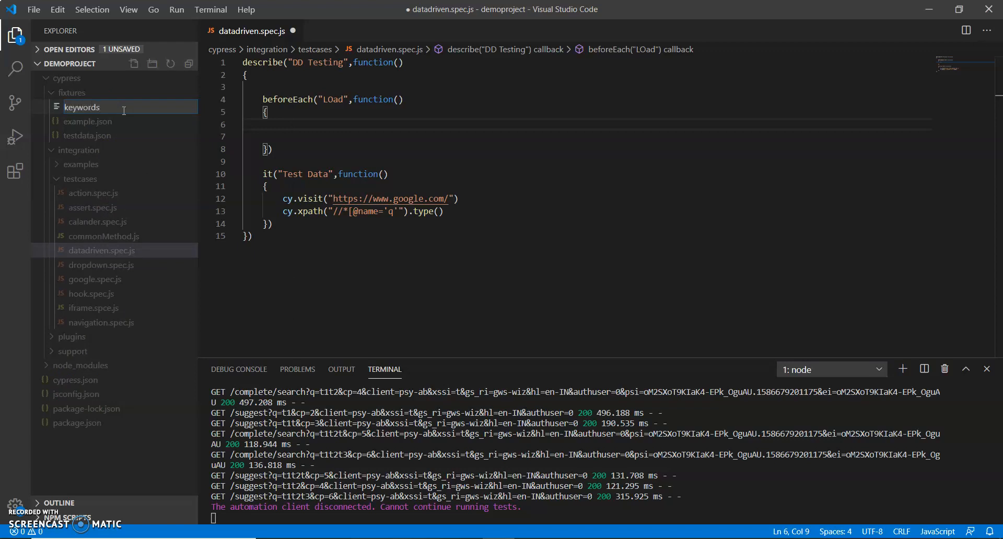
{"action": "type", "text": ".json"}
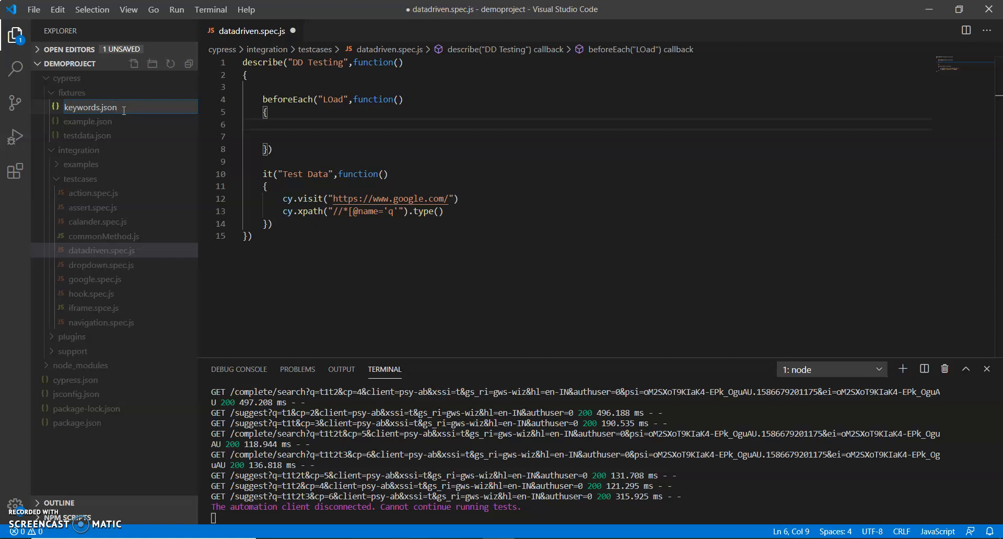
{"action": "double_click", "coordinate": [90, 121]}
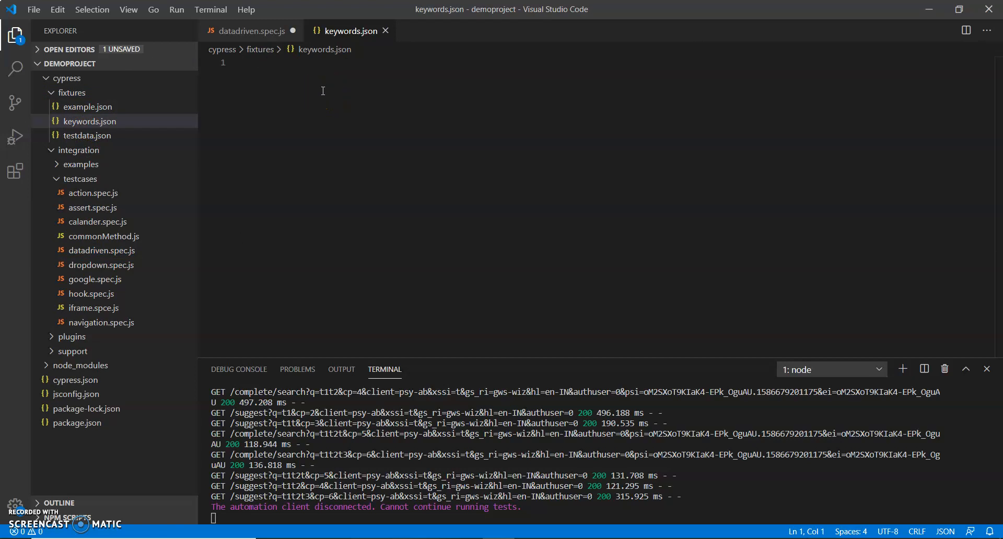
Step: Write a JSON object with data1 "Chirag" and data2 "free automation leaning" in keywords.json
{"action": "type", "text": "{"}
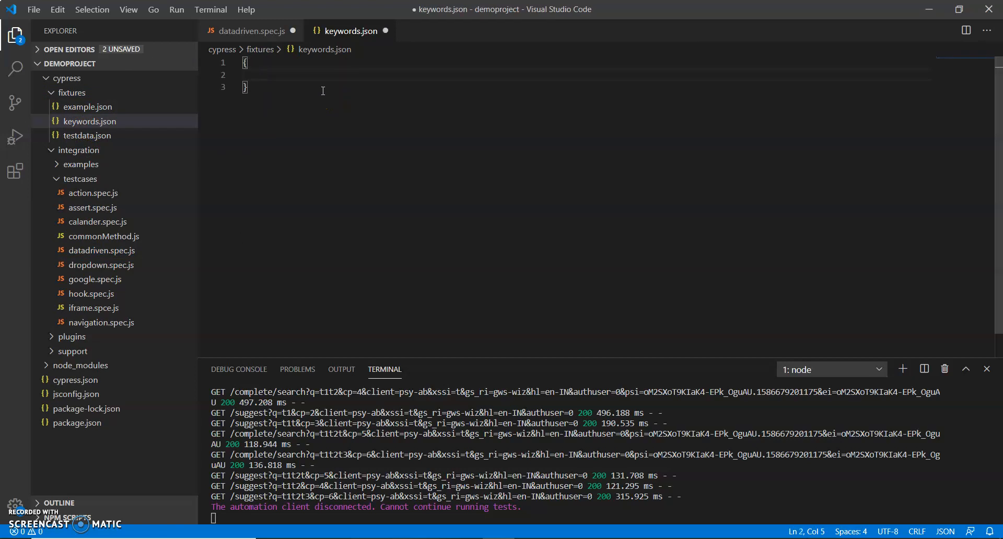
{"action": "type", "text": "name:"}
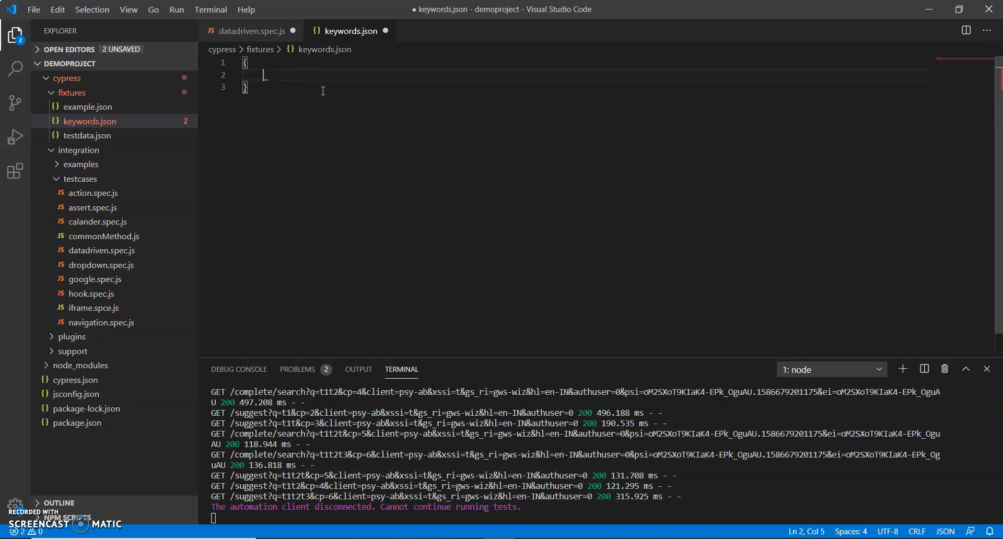
{"action": "type", "text": "\""}
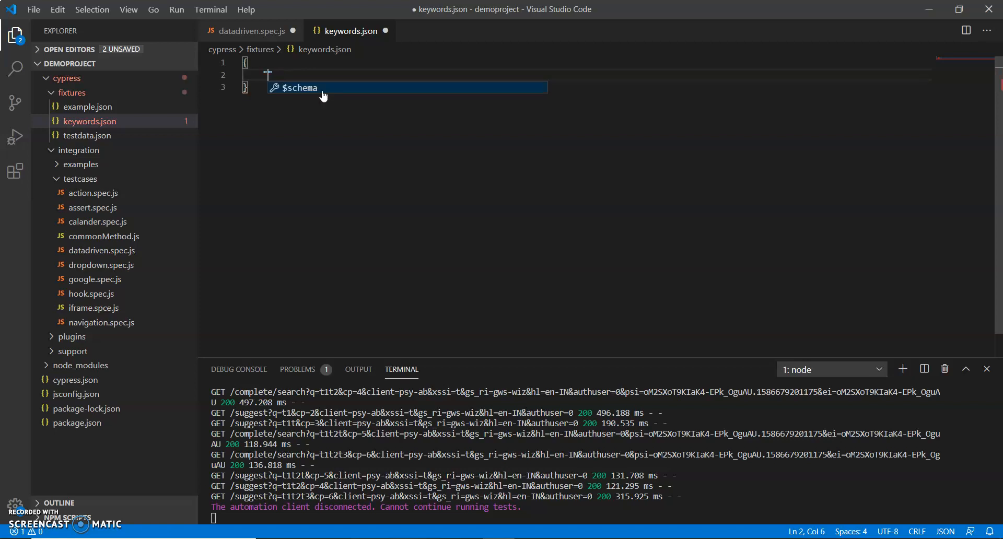
{"action": "type", "text": "data1"}
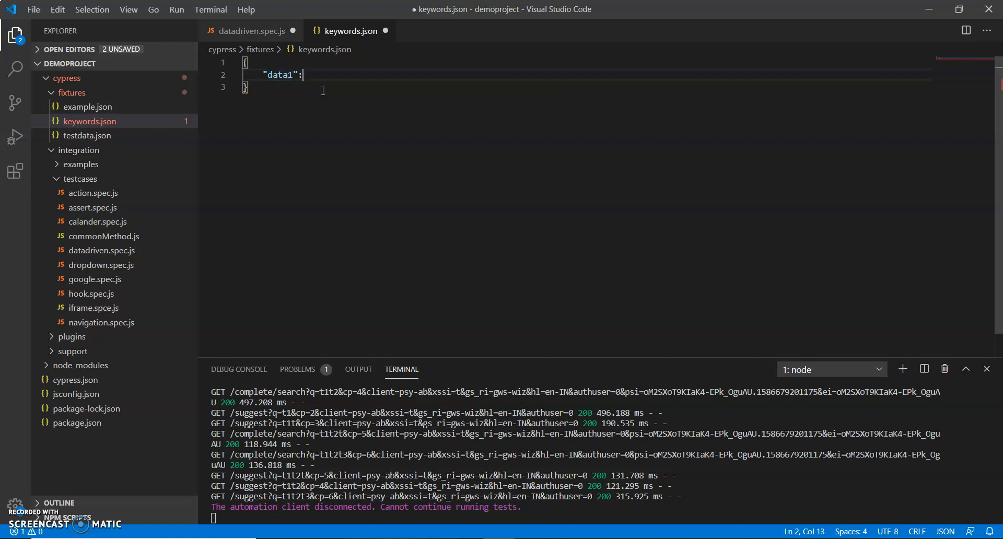
{"action": "type", "text": "\"Chu"}
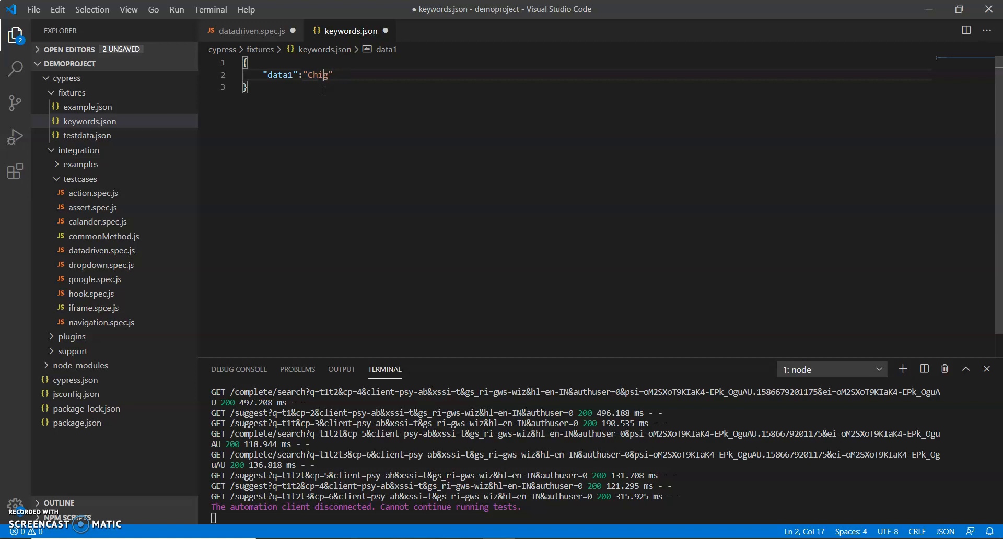
{"action": "type", "text": "rag"}
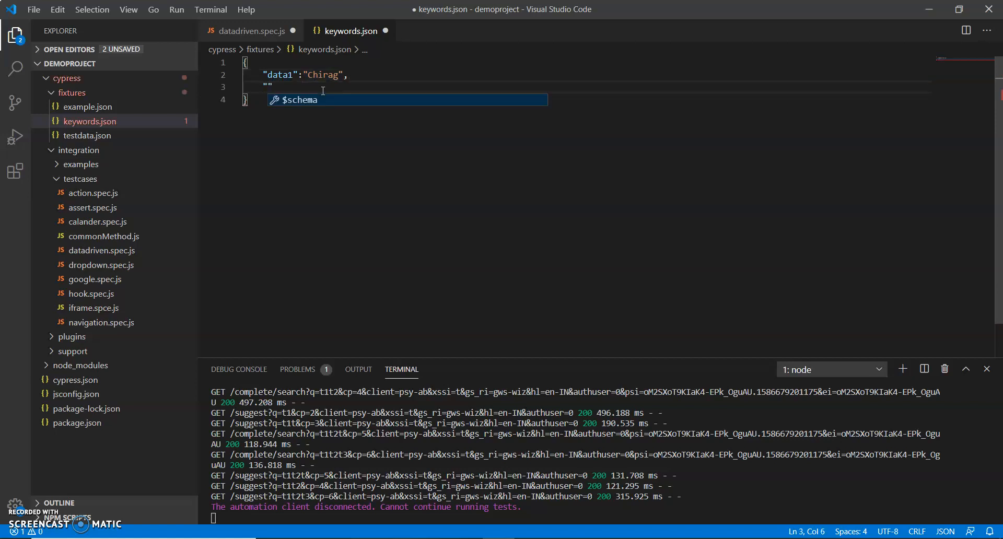
{"action": "type", "text": "data"}
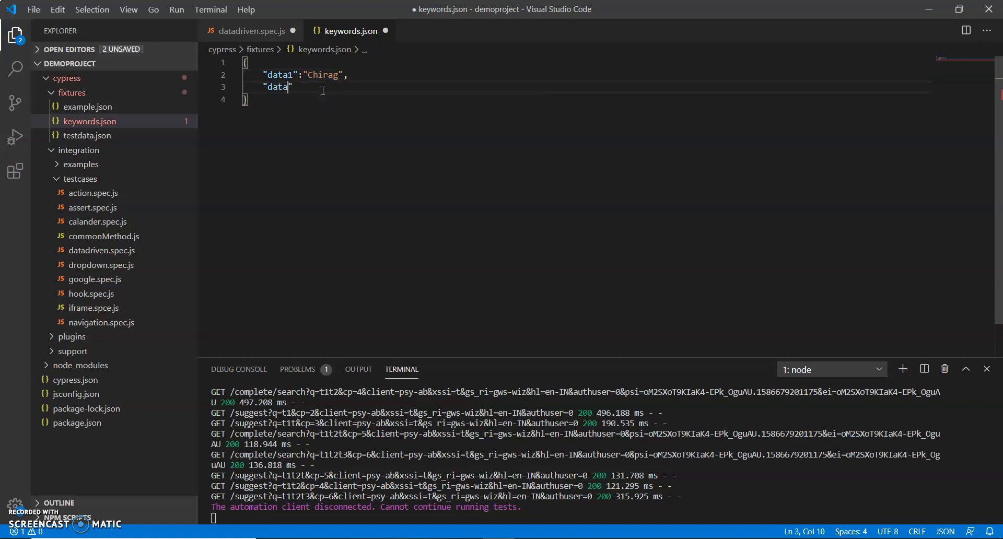
{"action": "type", "text": "2"}
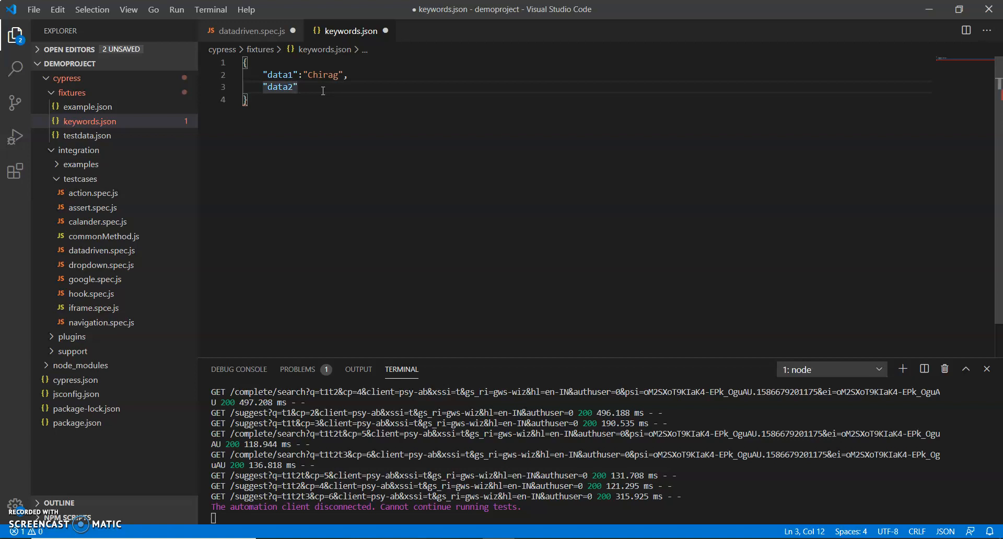
{"action": "type", "text": ":\""}
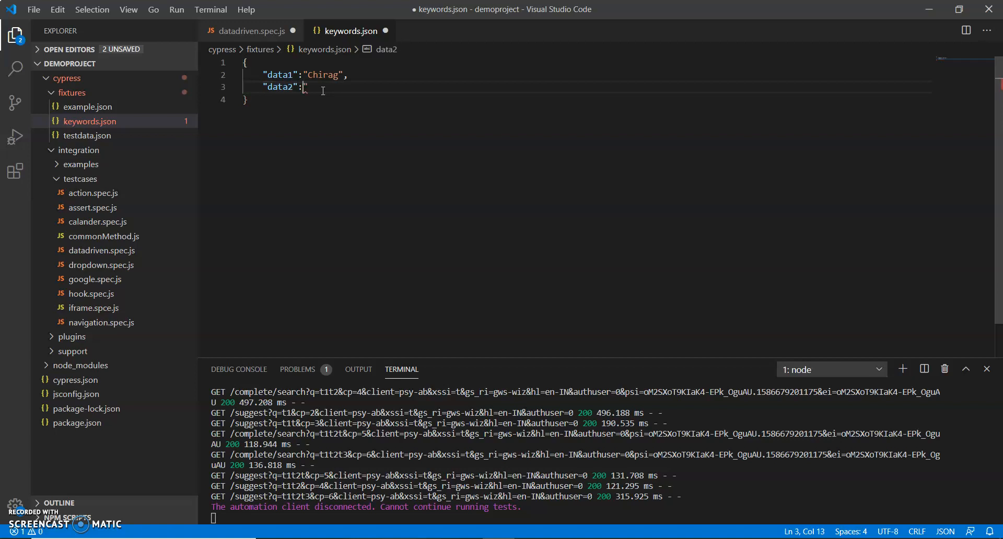
{"action": "type", "text": "free automati"}
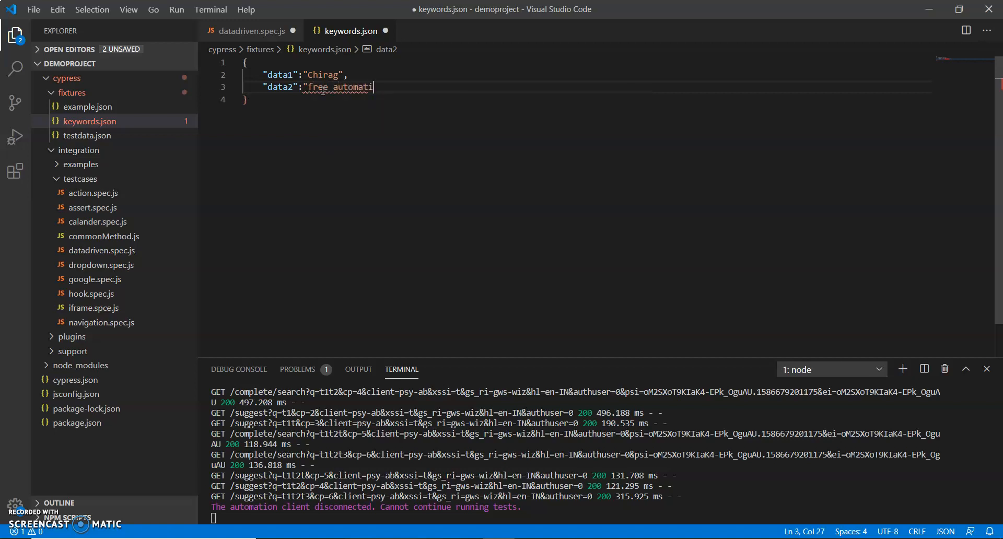
{"action": "type", "text": "leani"}
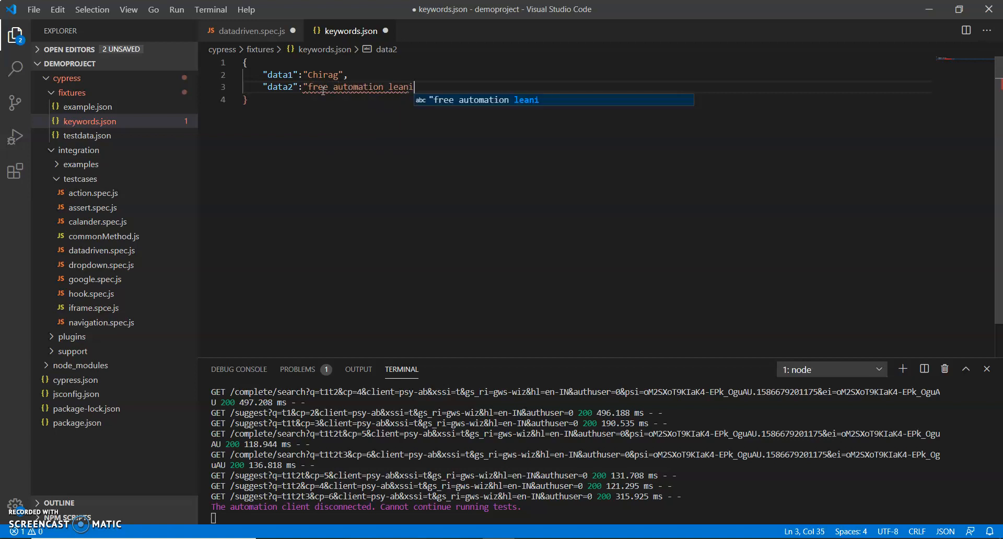
{"action": "type", "text": "ng\""}
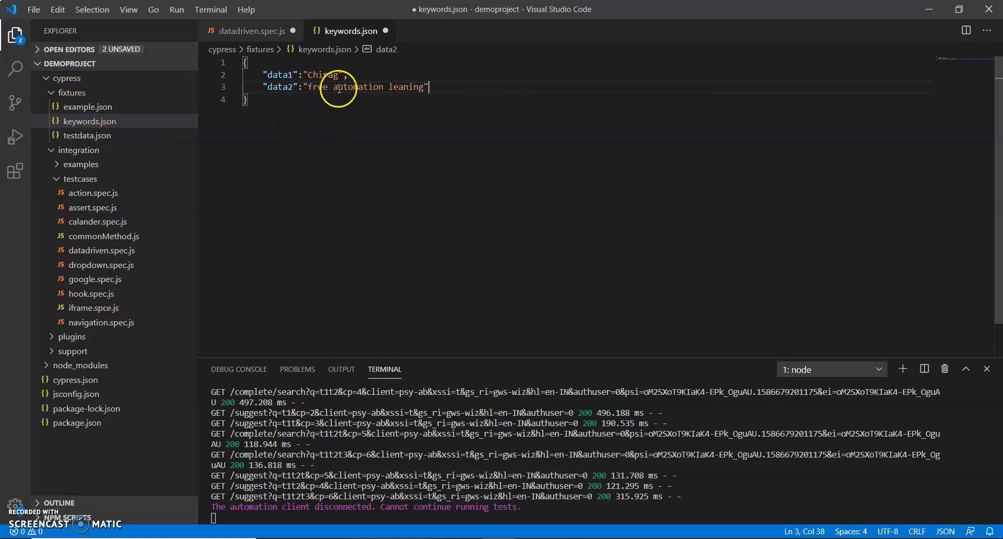
{"action": "double_click", "coordinate": [279, 75]}
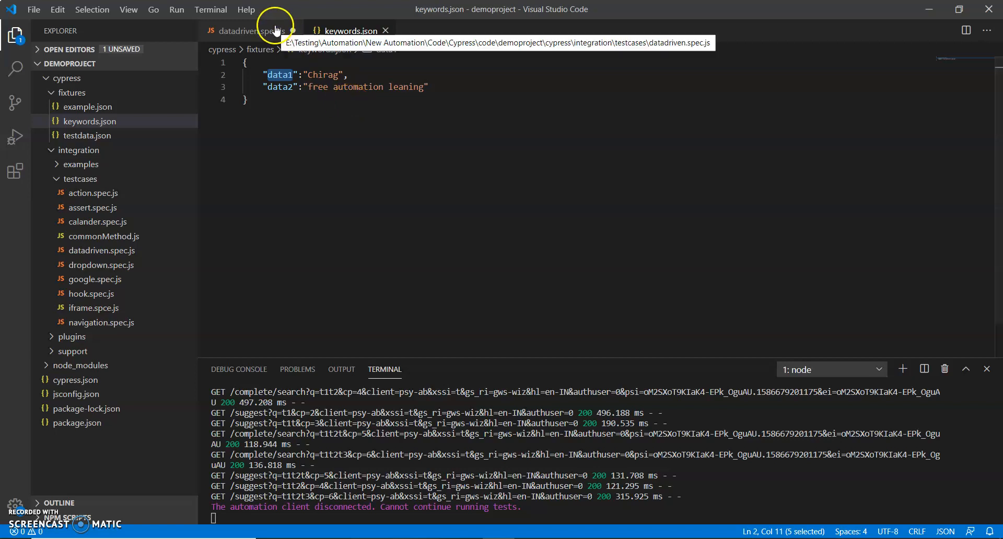
Step: In the spec's beforeEach, write cy.fixture(keywords).then((data)=>{ })
{"action": "left_click", "coordinate": [251, 31]}
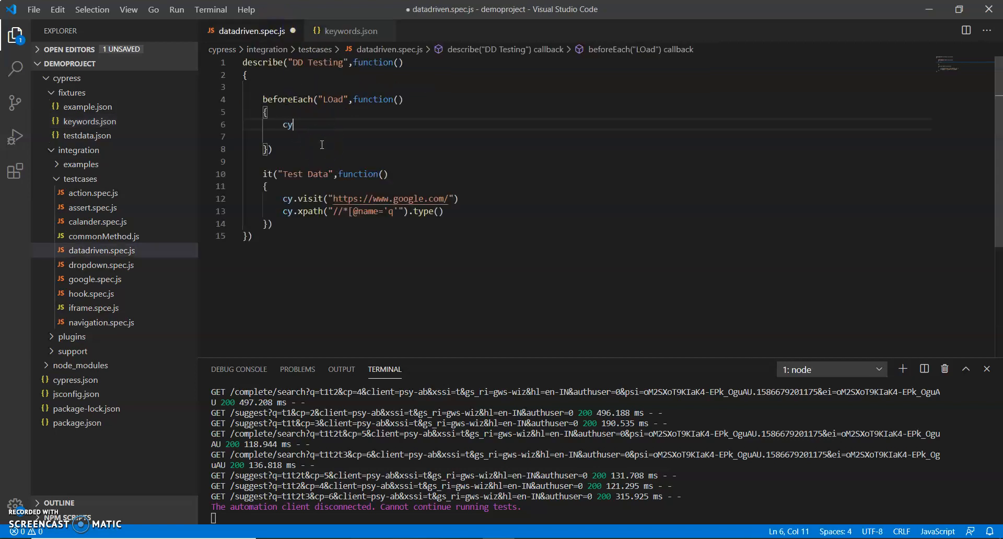
{"action": "type", "text": ".fixture("}
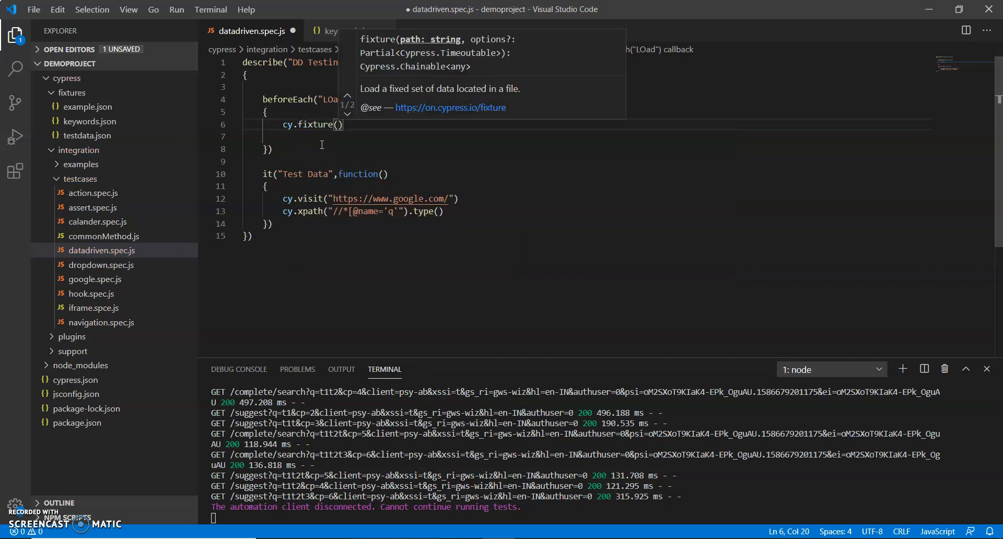
{"action": "type", "text": "k"}
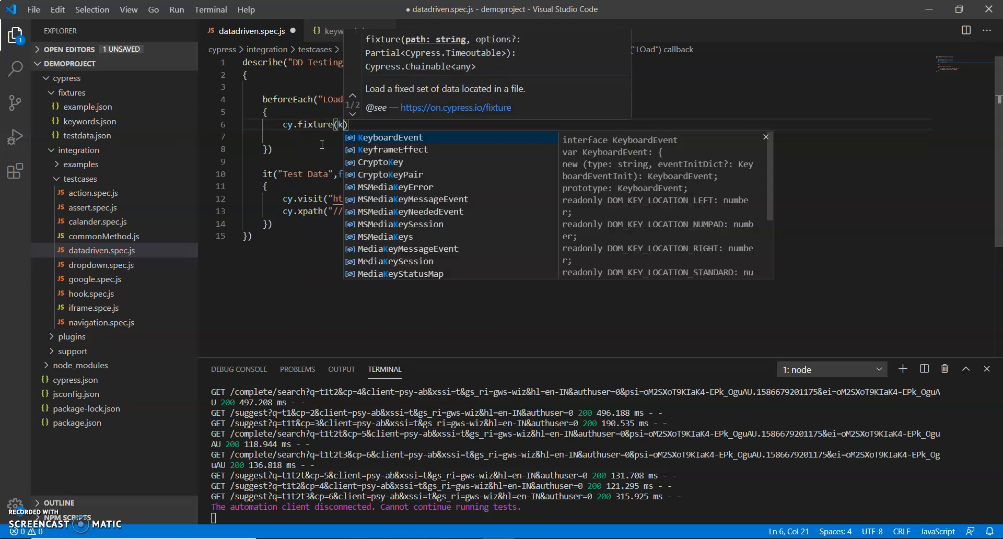
{"action": "type", "text": "eywords"}
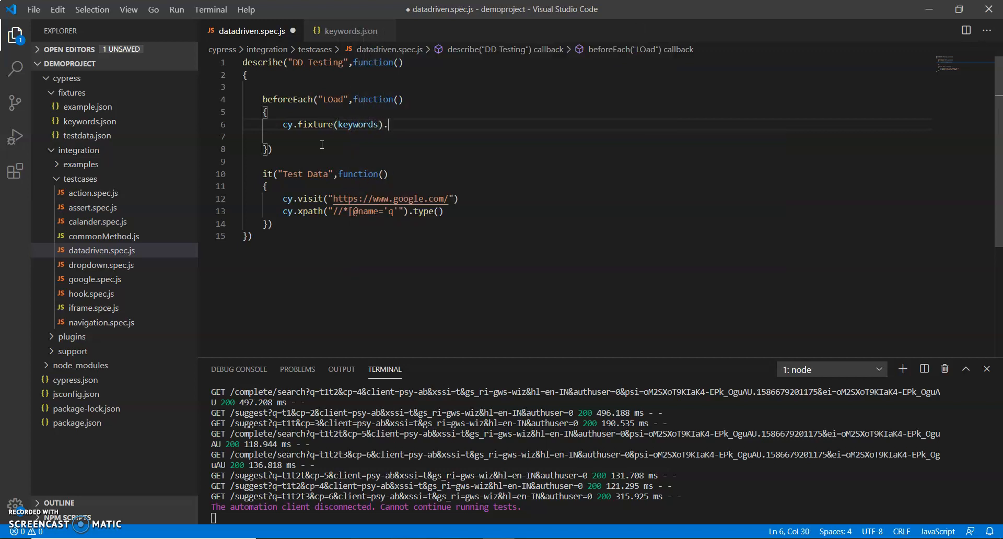
{"action": "type", "text": "t"}
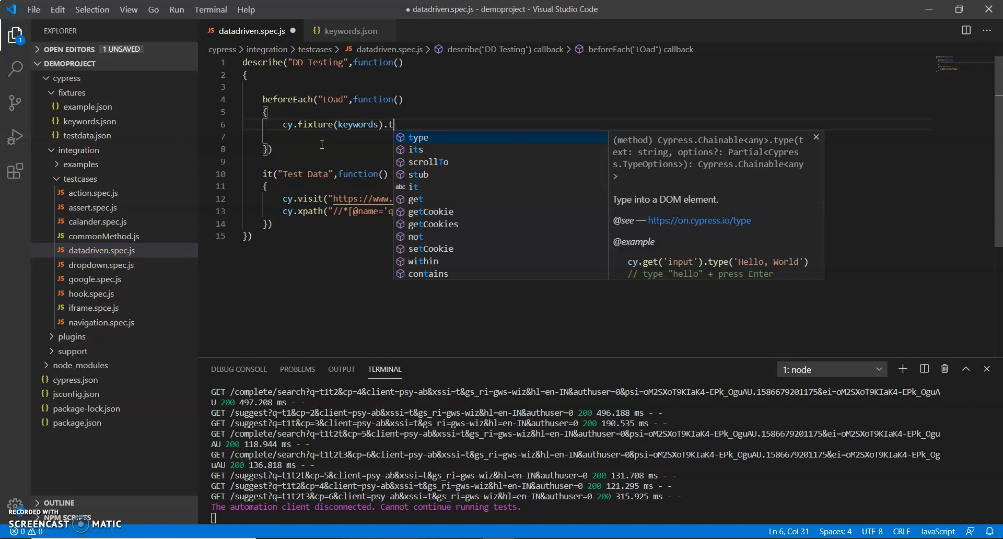
{"action": "type", "text": "hen"}
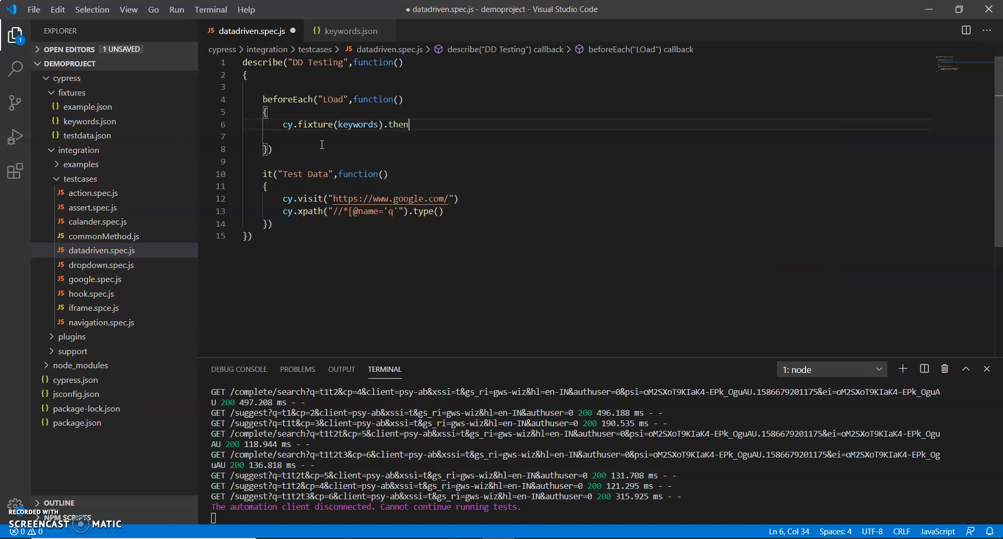
{"action": "type", "text": "()"}
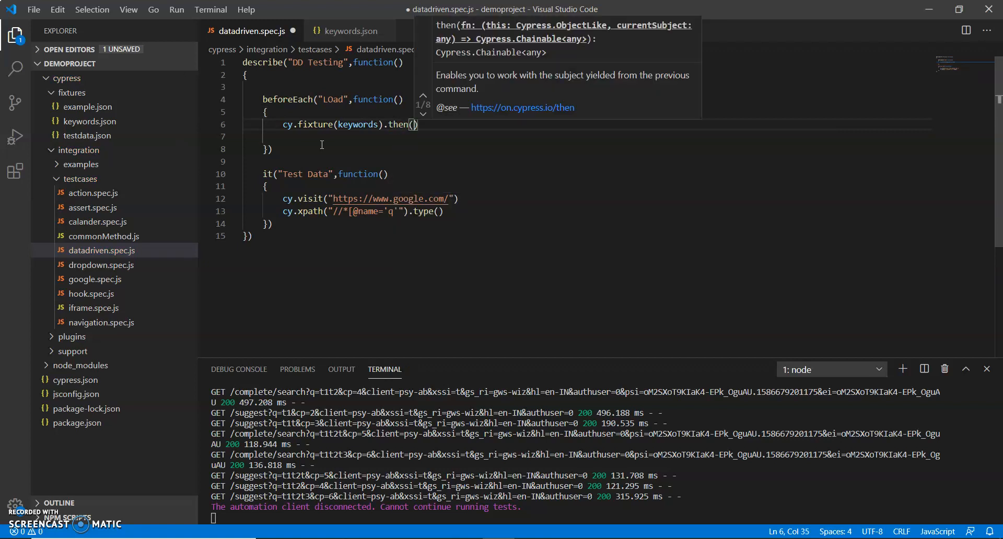
{"action": "type", "text": "data"}
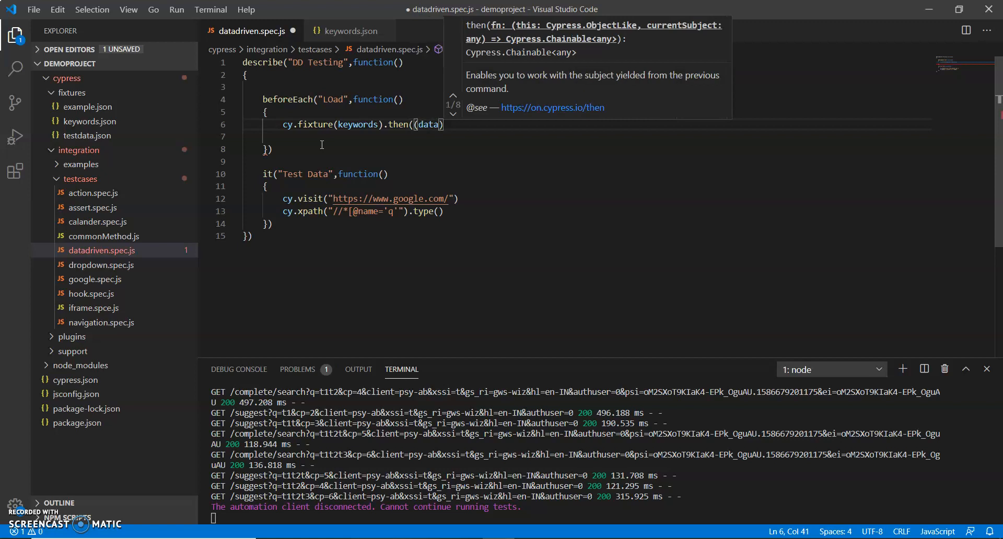
{"action": "type", "text": "=>"}
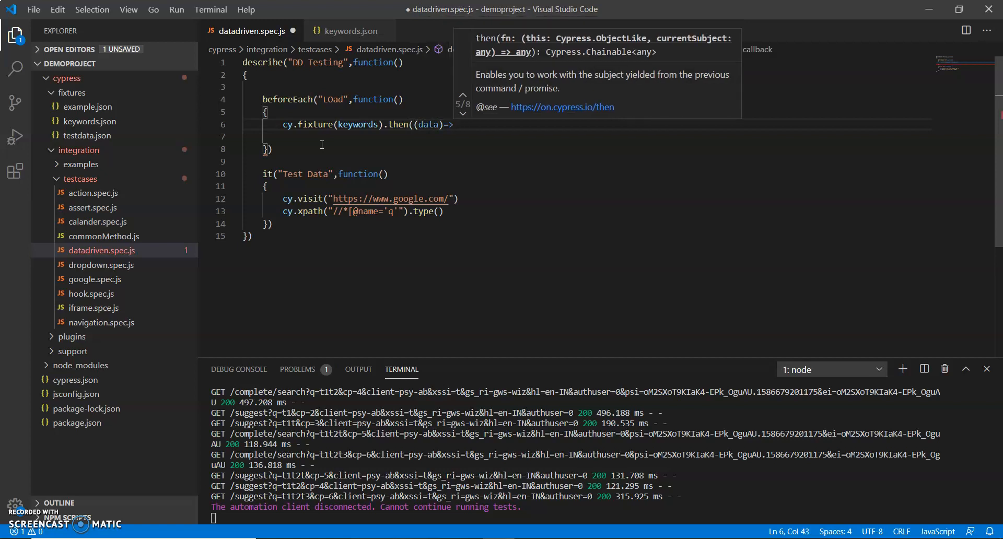
{"action": "type", "text": "{"}
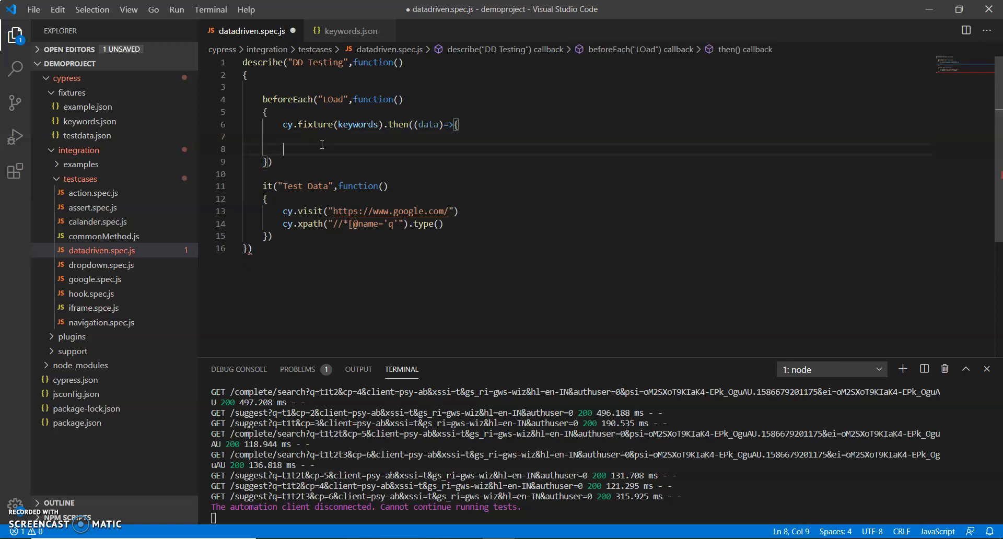
{"action": "type", "text": "{"}
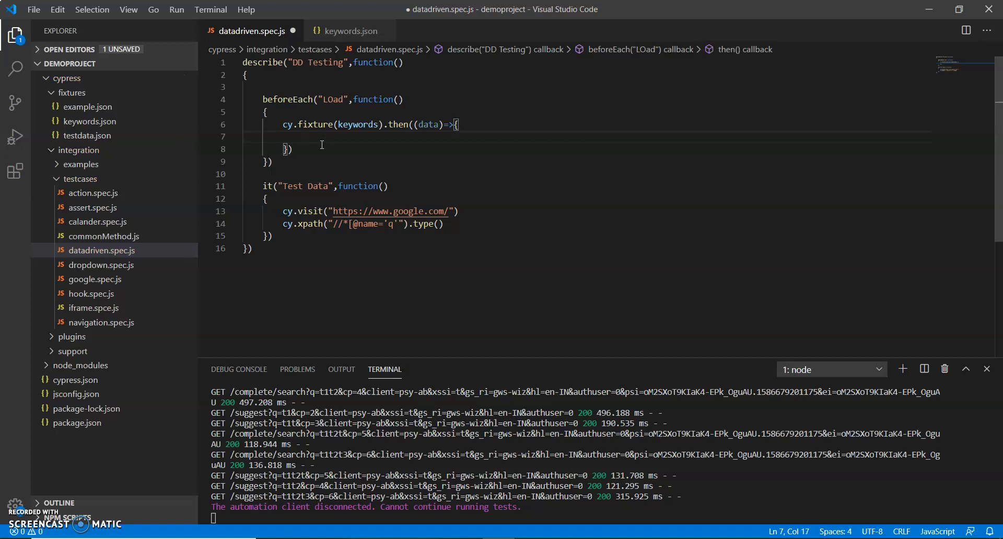
Step: Assign this.key = data inside the fixture then() callback
{"action": "type", "text": "this"}
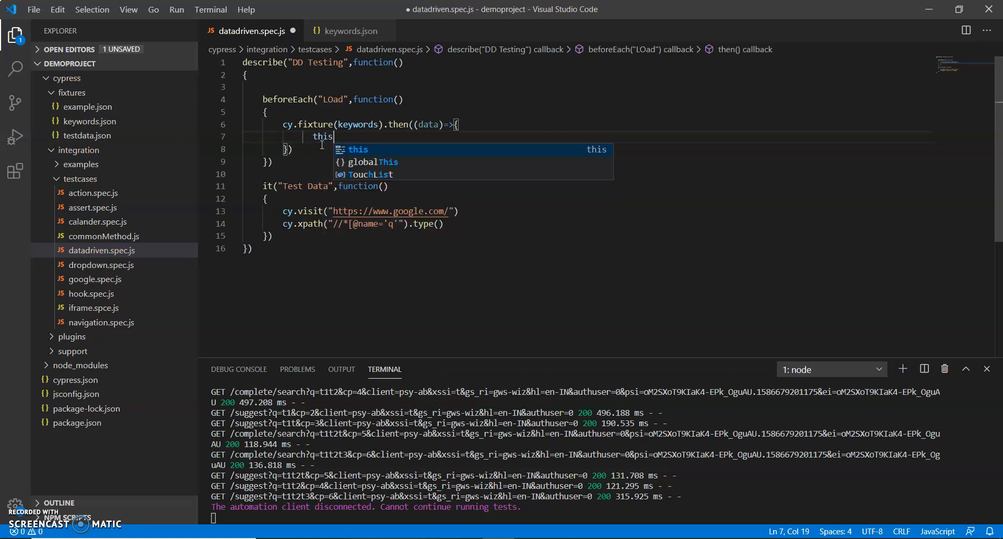
{"action": "type", "text": "."}
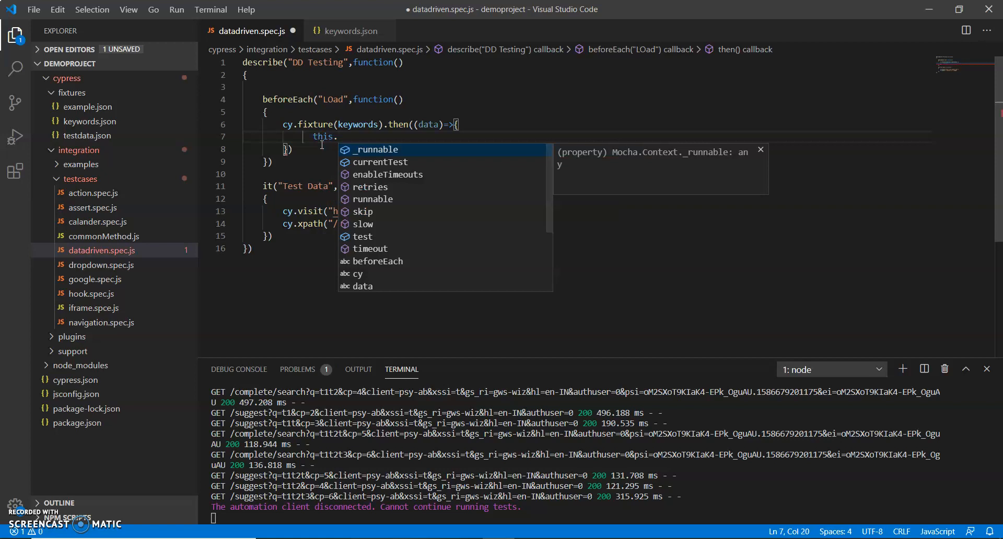
{"action": "type", "text": "key ="}
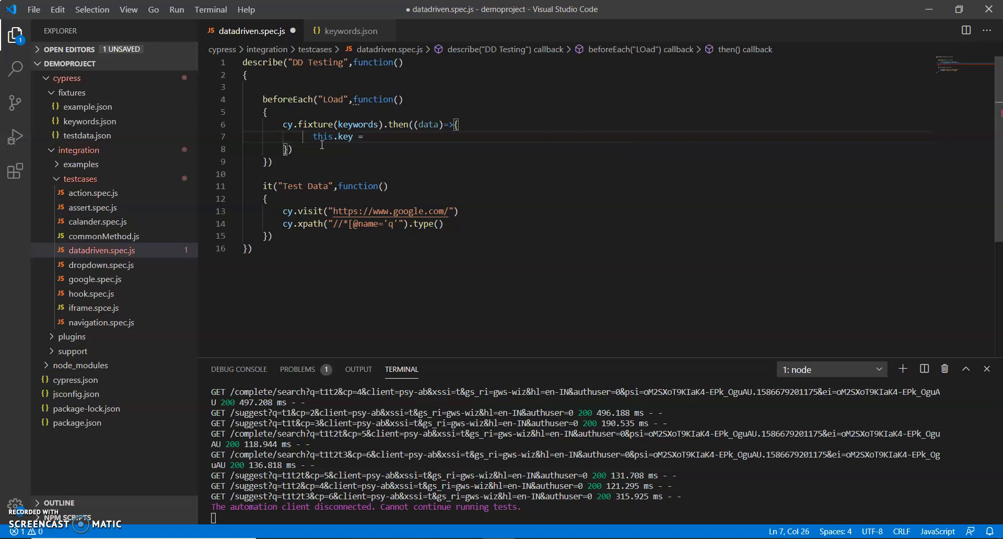
{"action": "type", "text": "data"}
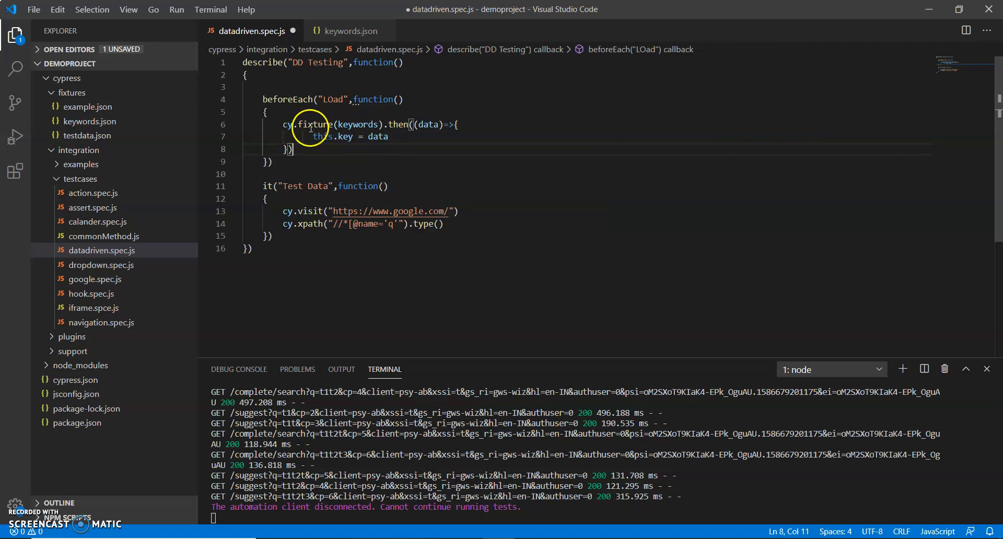
{"action": "mouse_move", "coordinate": [345, 123]}
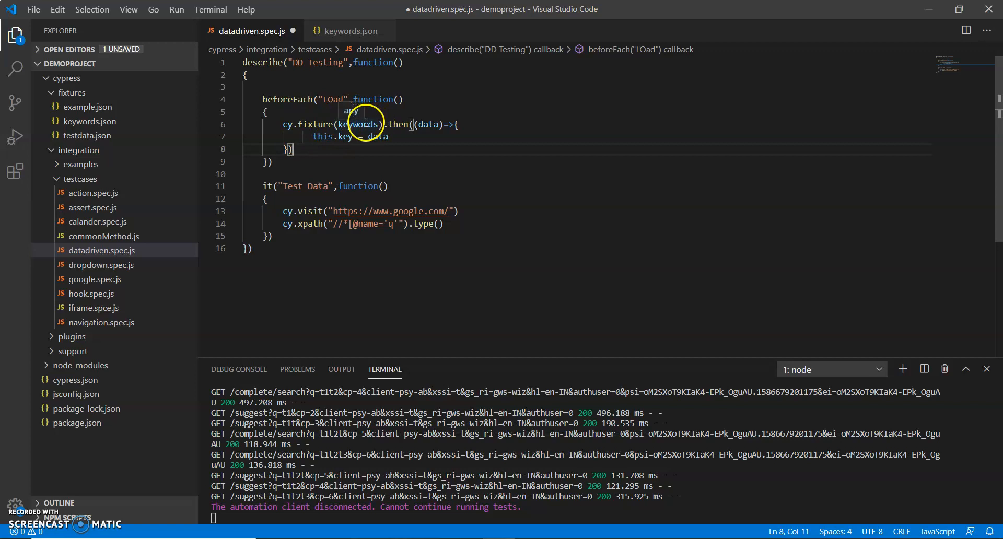
{"action": "double_click", "coordinate": [427, 124]}
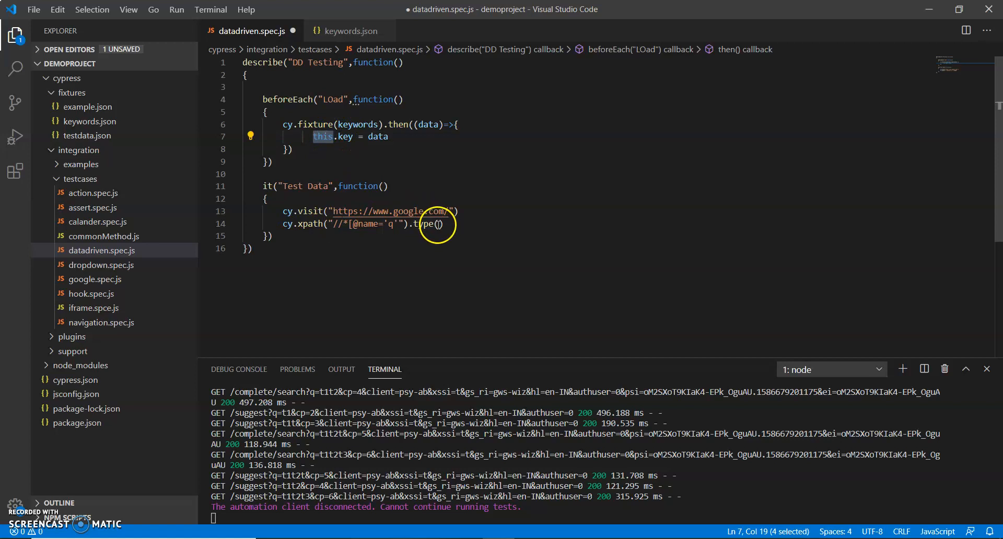
Step: Pass this.key.data1 into the search box's type() call
{"action": "left_click", "coordinate": [437, 223]}
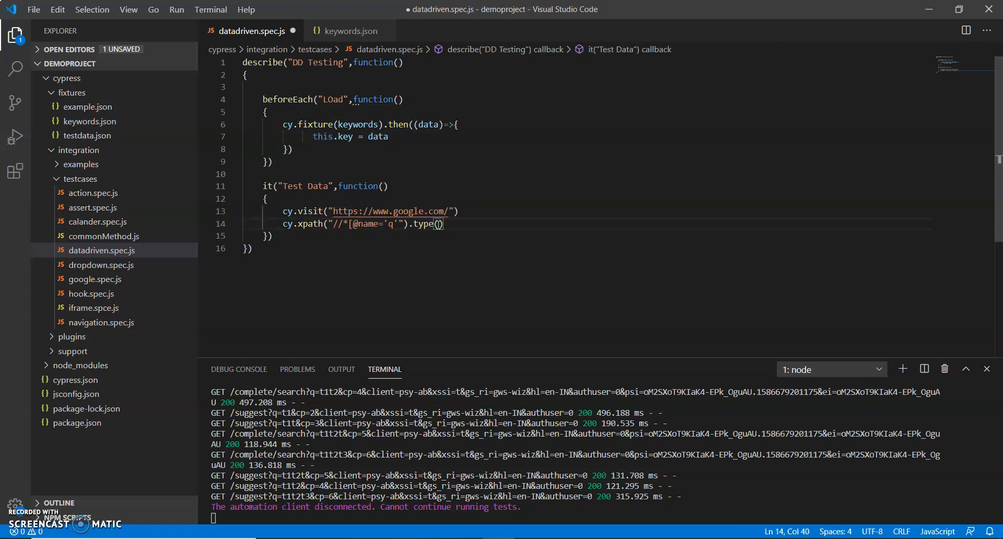
{"action": "type", "text": "this."}
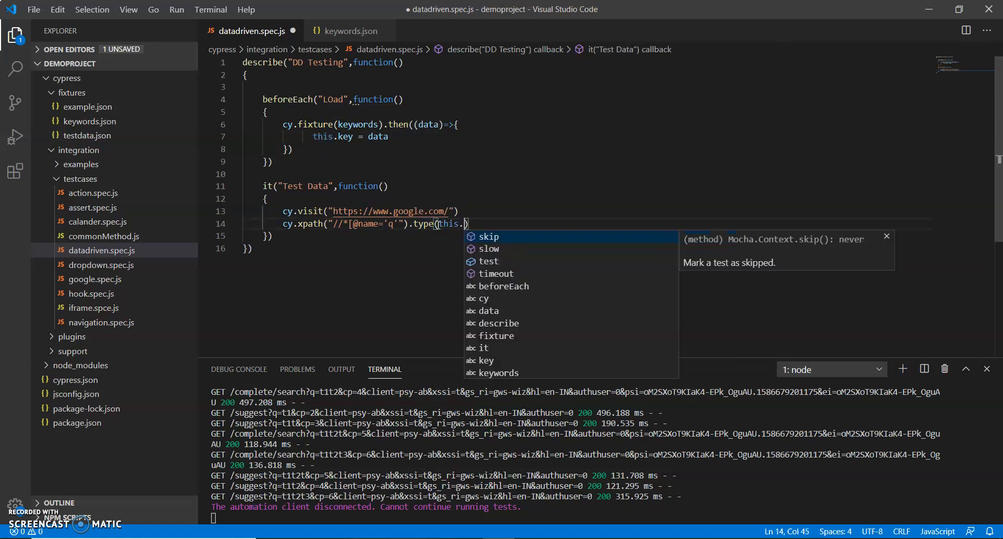
{"action": "type", "text": "key.da"}
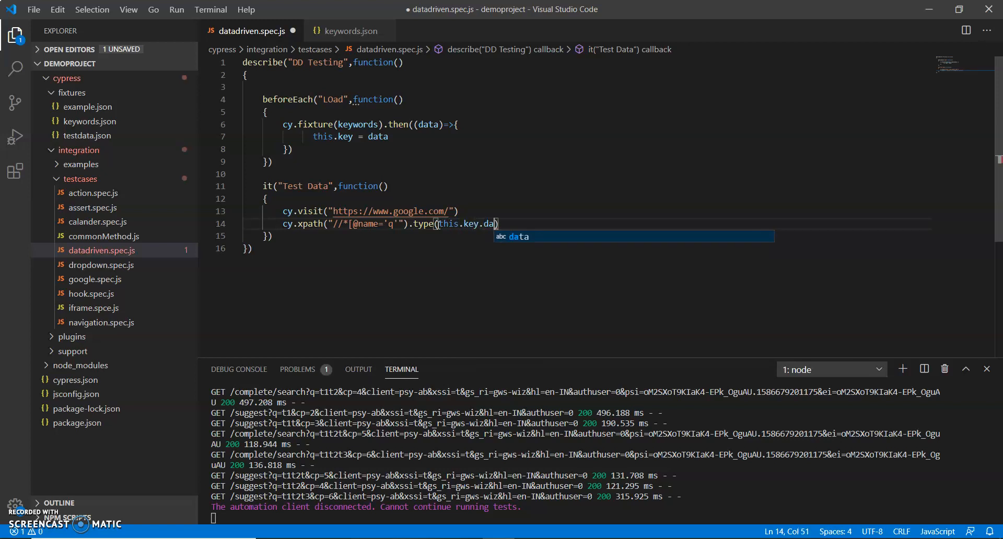
{"action": "type", "text": "1"}
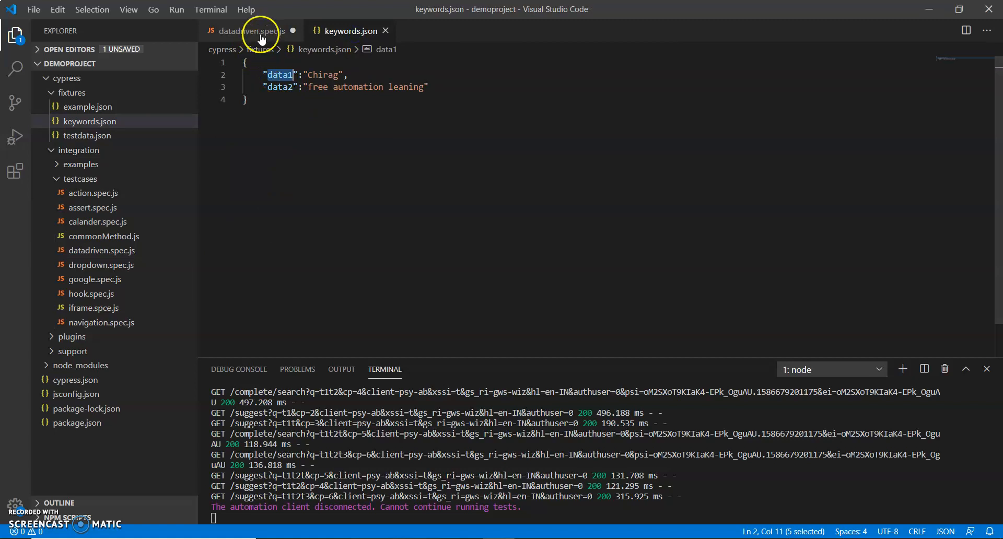
Step: Check the key names in keywords.json and return to datadriven.spec.js
{"action": "left_click", "coordinate": [251, 31]}
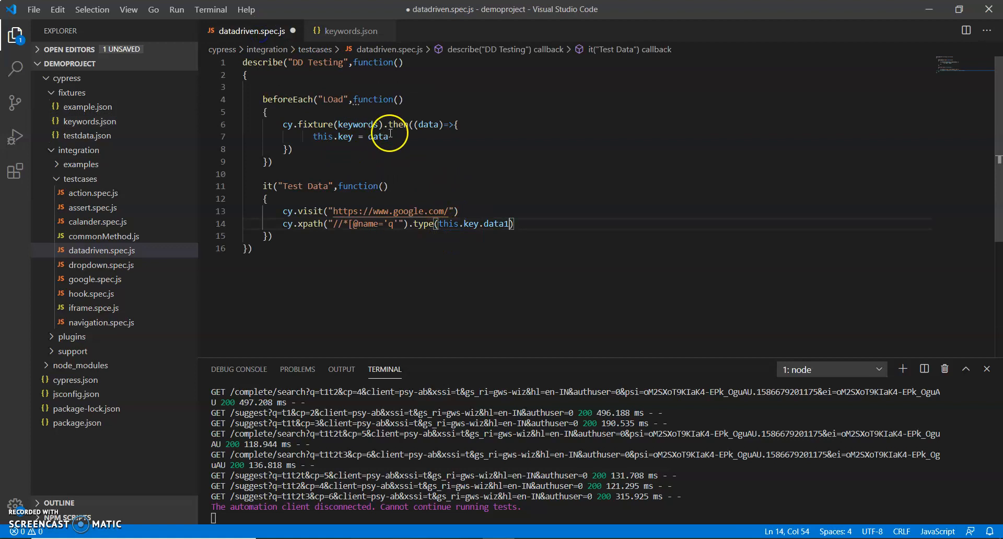
{"action": "double_click", "coordinate": [473, 223]}
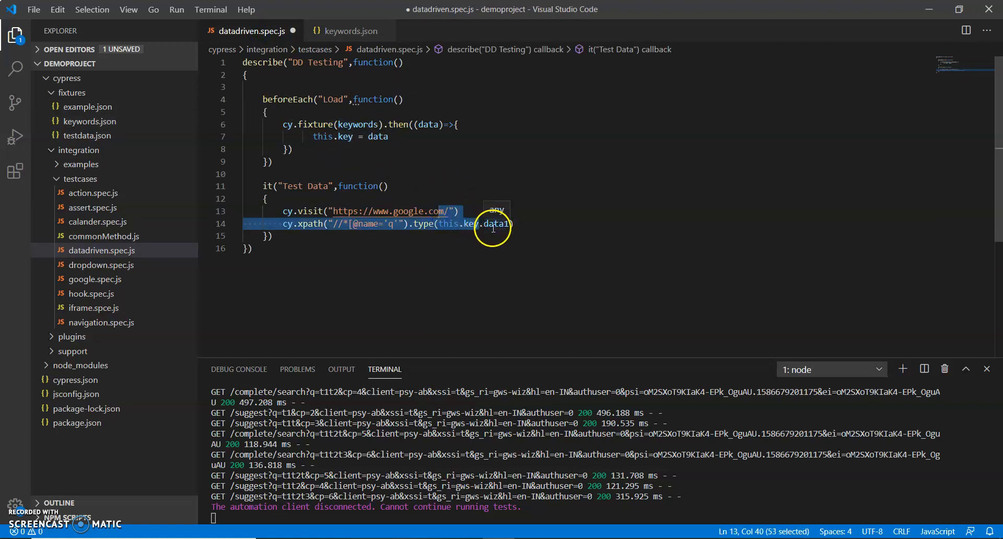
{"action": "left_click", "coordinate": [349, 31]}
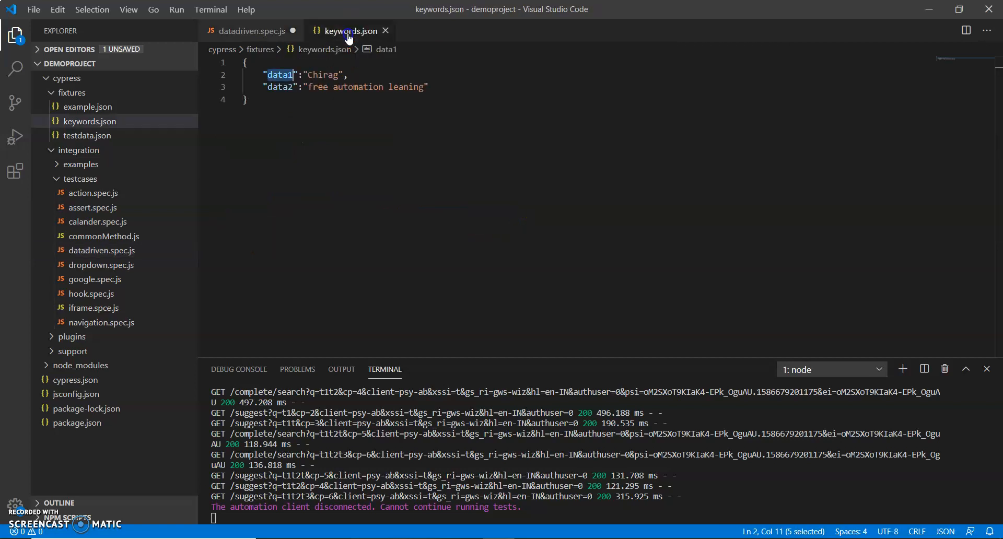
{"action": "left_click", "coordinate": [252, 31]}
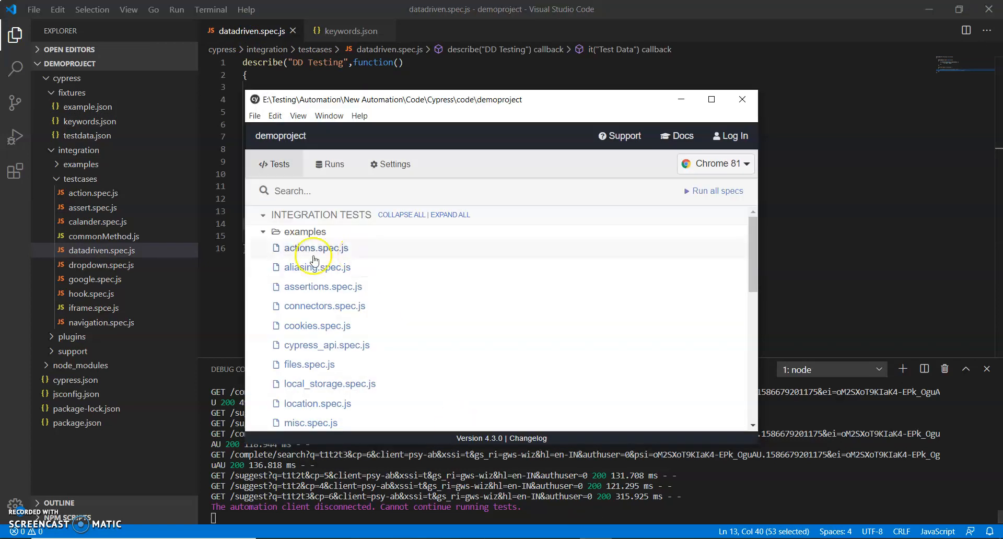
Step: Expand the testcases folder and run datadriven.spec.js in Chrome
{"action": "left_click", "coordinate": [262, 232]}
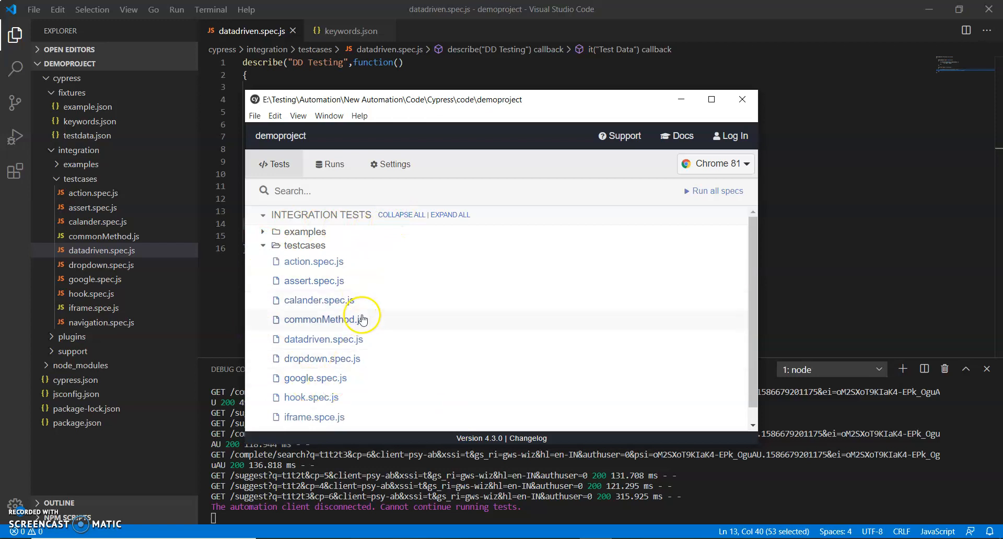
{"action": "left_click", "coordinate": [323, 340]}
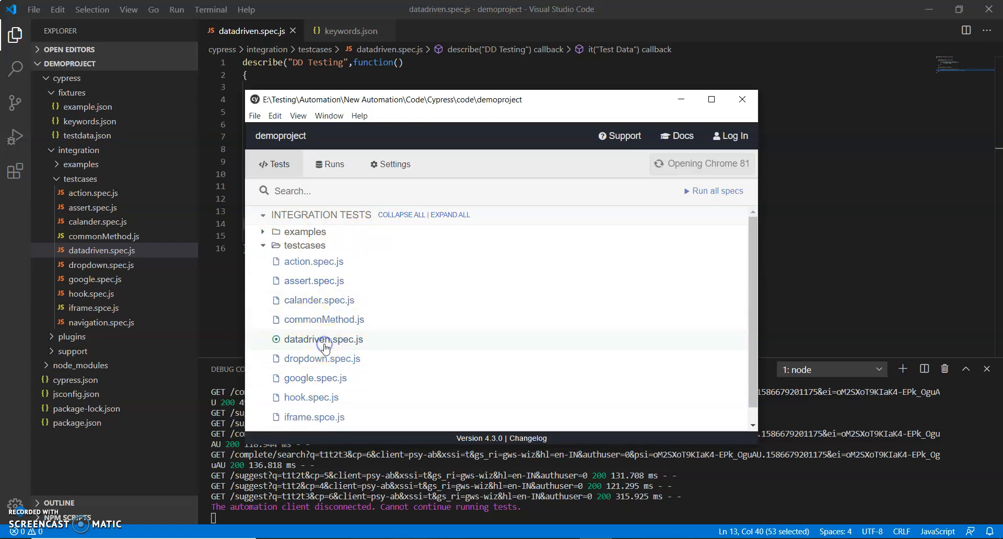
{"action": "left_click", "coordinate": [323, 339]}
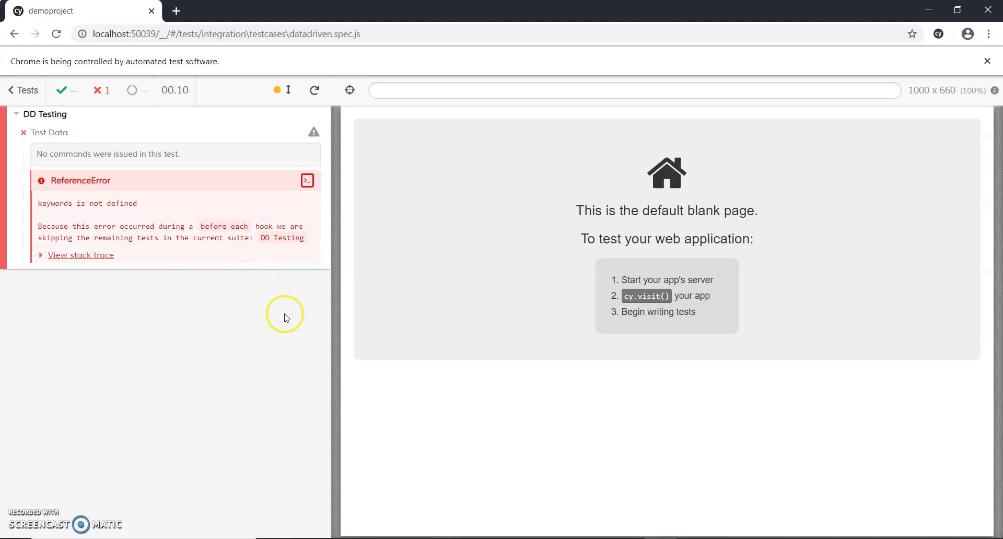
{"action": "mouse_move", "coordinate": [231, 288]}
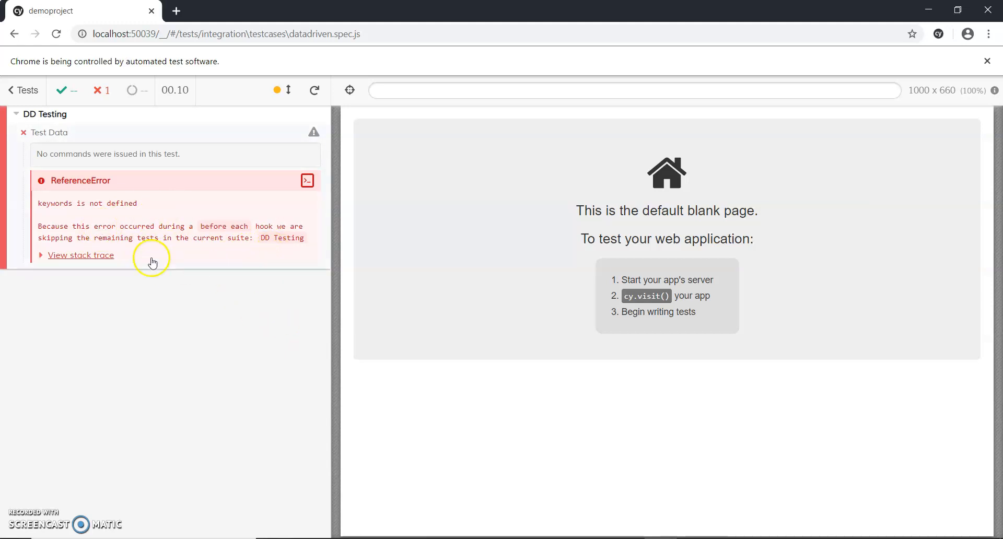
Step: Open the stack trace for the 'keywords is not defined' ReferenceError
{"action": "left_click", "coordinate": [81, 255]}
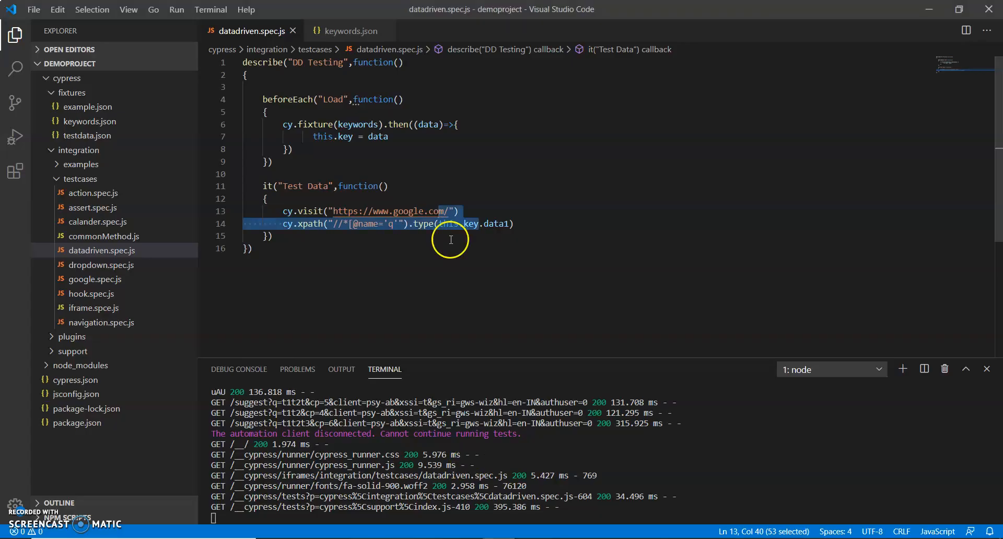
Step: Quote 'keywords' in cy.fixture() and add the missing ] to the search-box XPath
{"action": "left_click", "coordinate": [350, 124]}
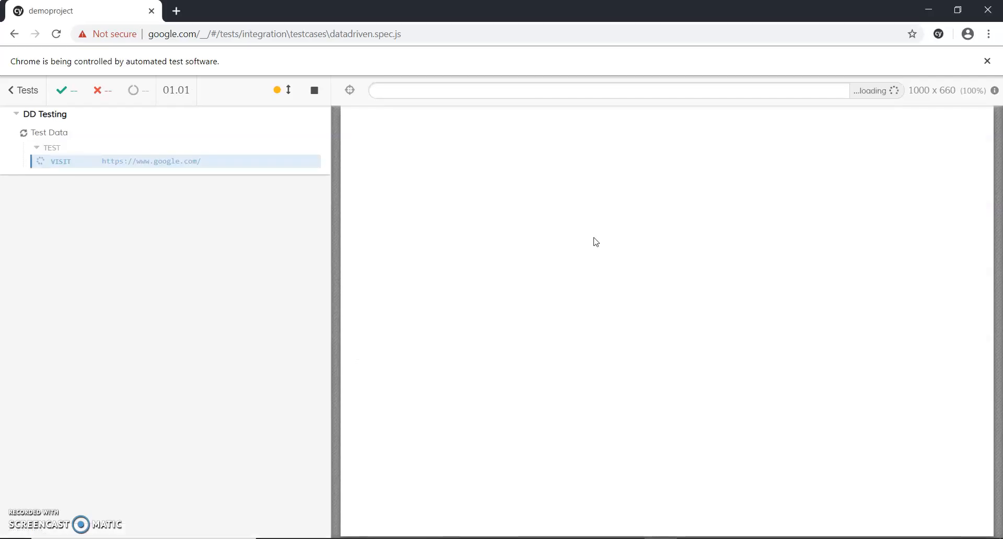
Step: Type fixture data 'Chirag' and 'free automation leaning' into Google's search box
{"action": "type", "text": "Chirag"}
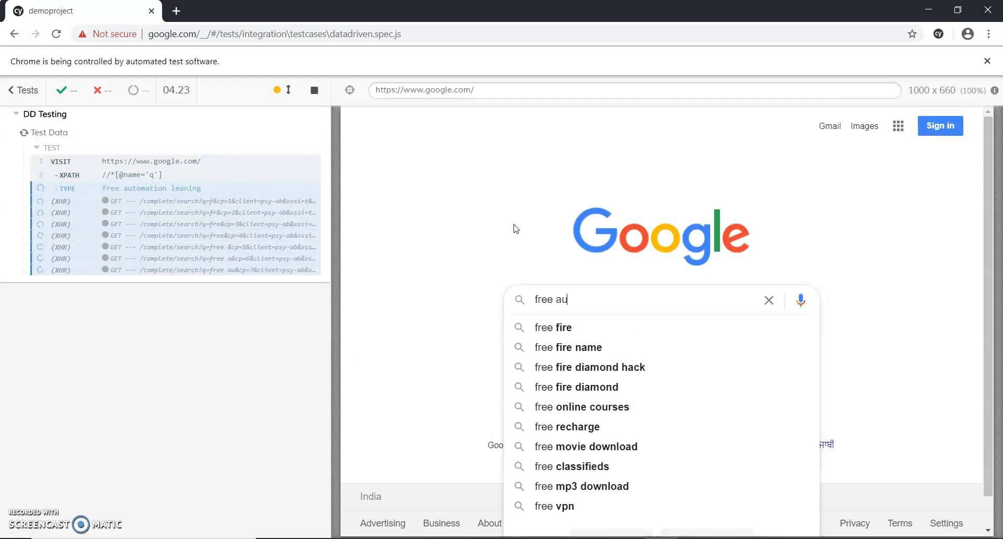
{"action": "type", "text": "free automation leaning"}
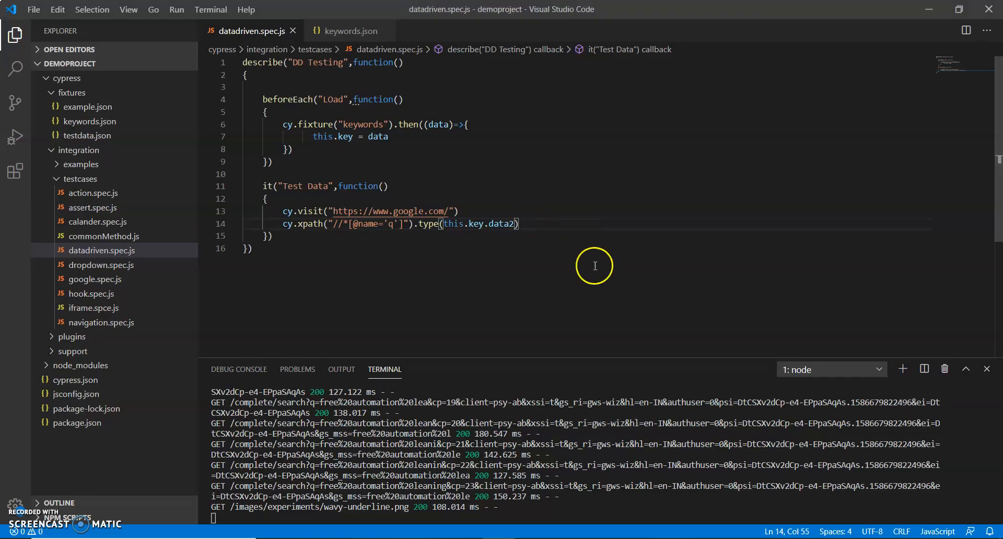
{"action": "mouse_move", "coordinate": [521, 241]}
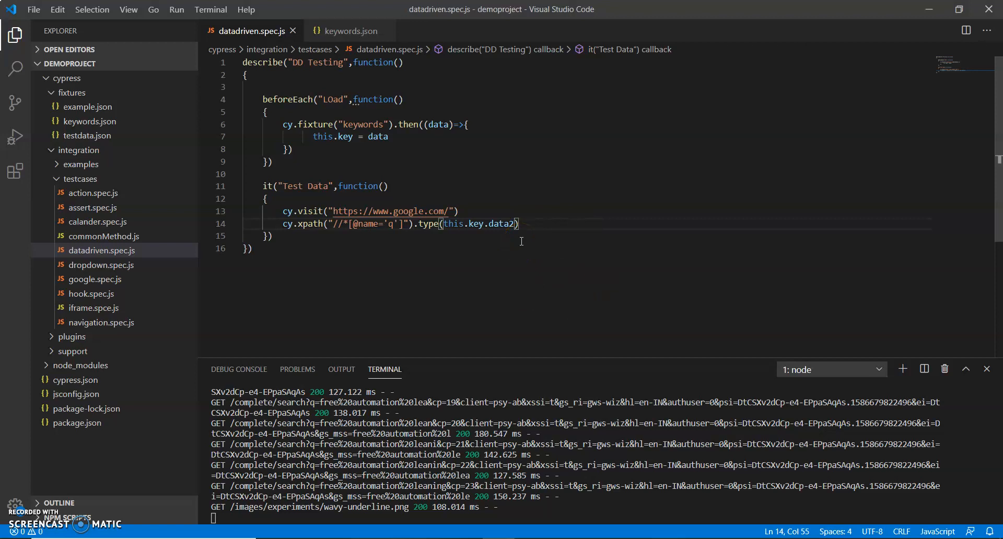